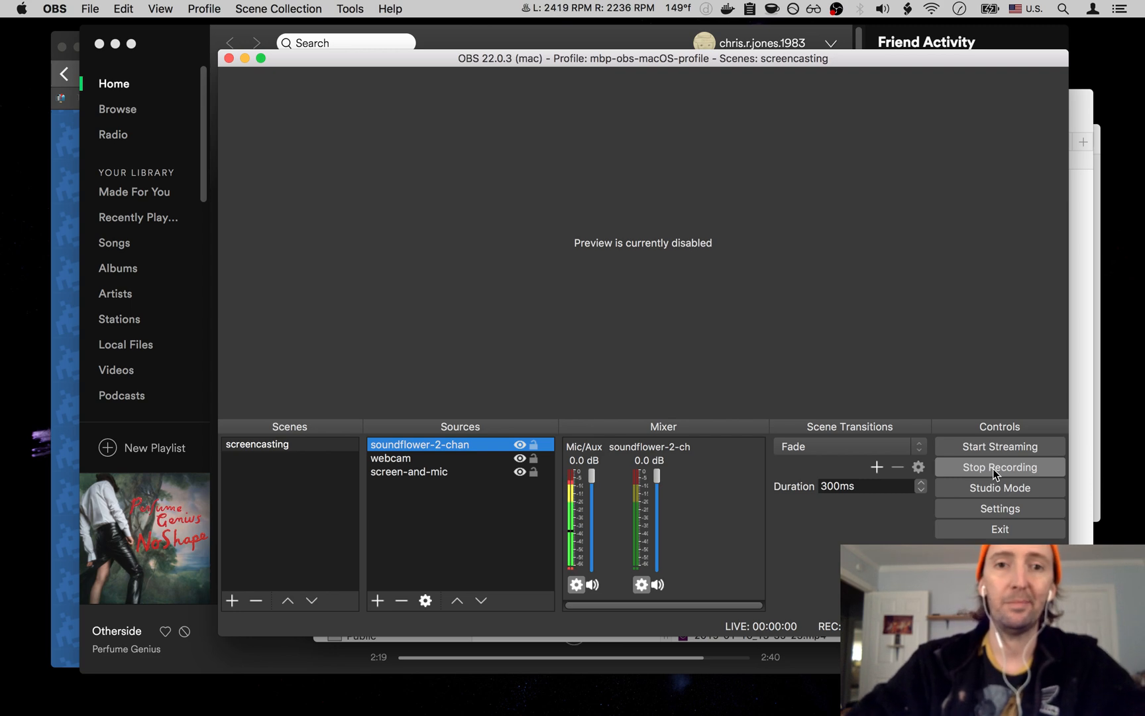
# Check this Mac's OS version and hardware in About This Mac, then close it
pyautogui.click(20, 8)
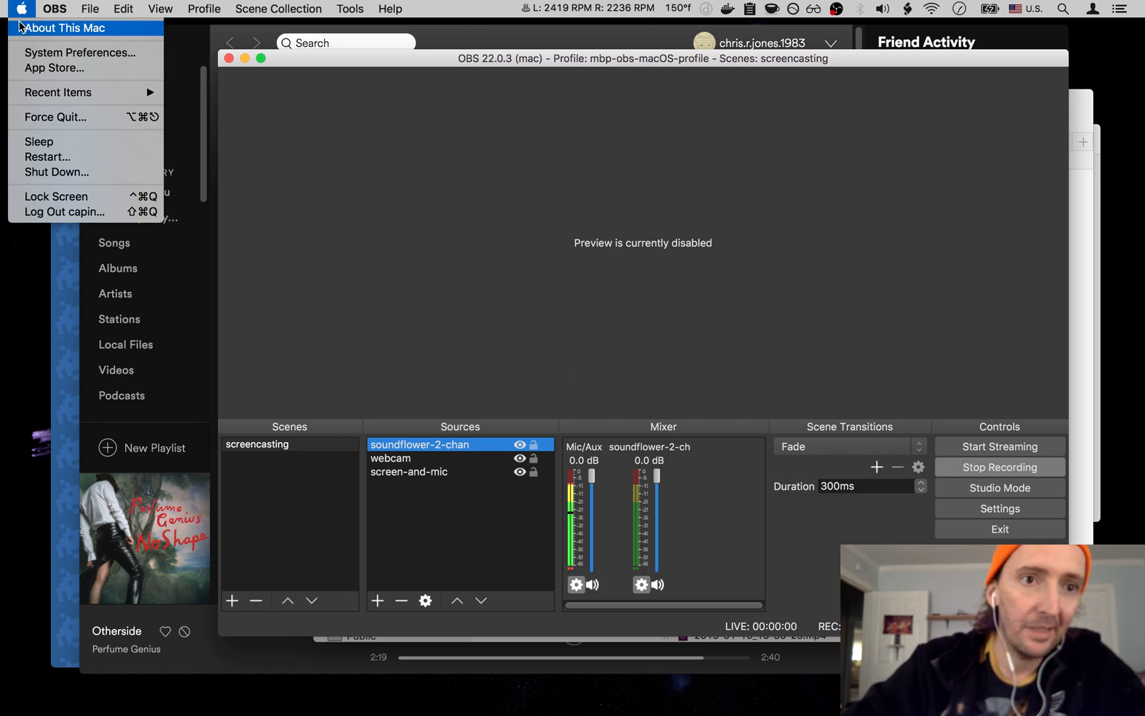
pyautogui.click(65, 27)
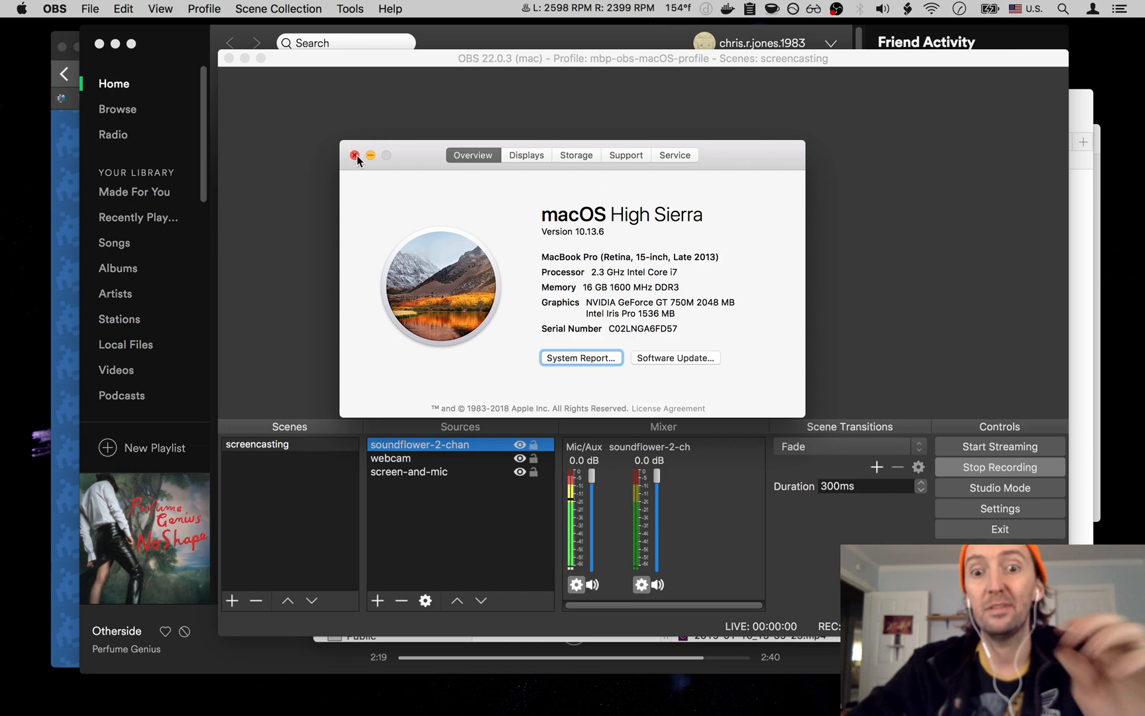
pyautogui.click(356, 156)
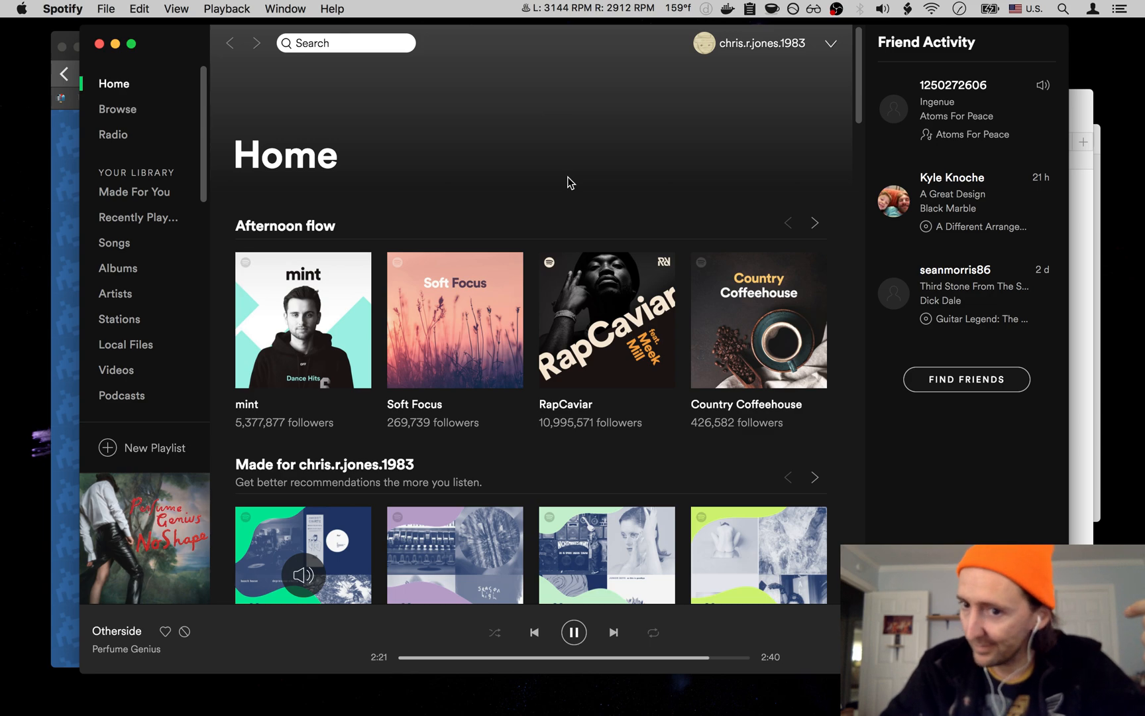
# Bring the OBS Studio window back in front of Spotify
pyautogui.click(573, 632)
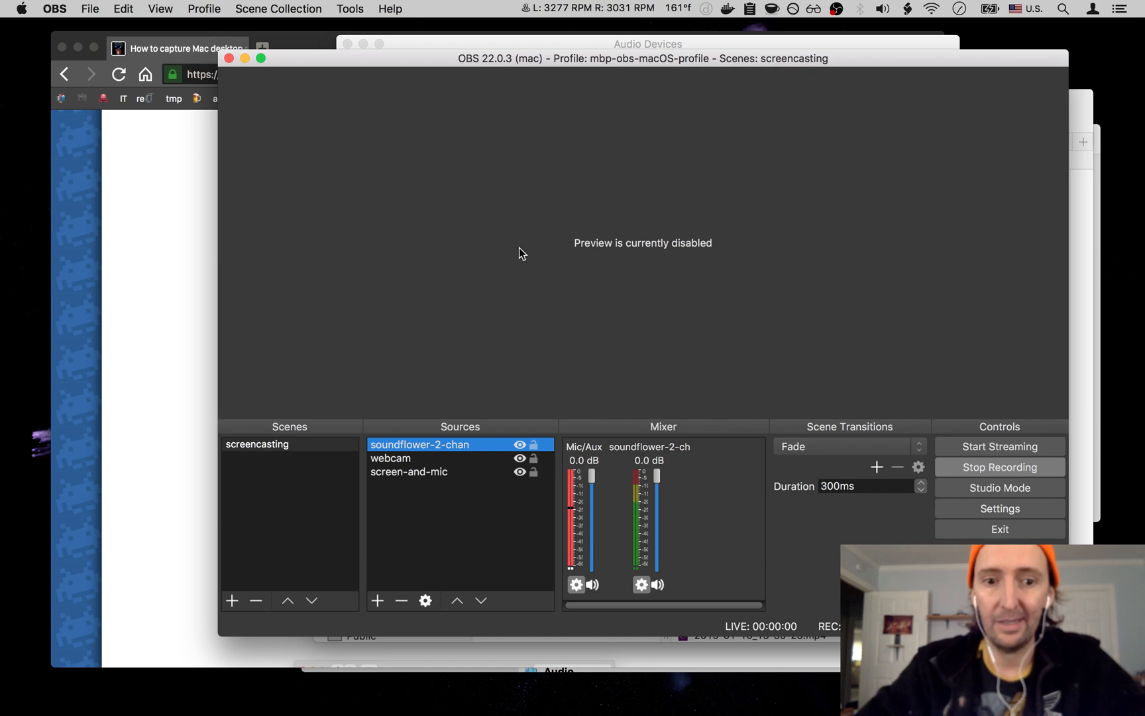
pyautogui.moveTo(388, 236)
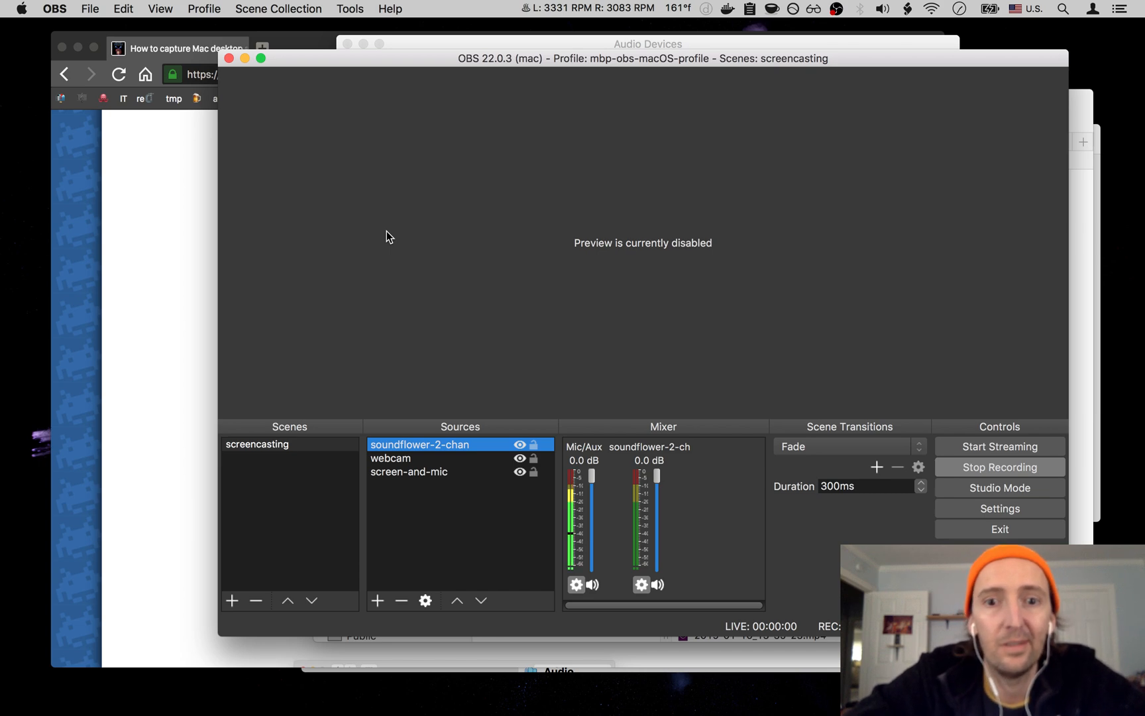
pyautogui.moveTo(399, 58)
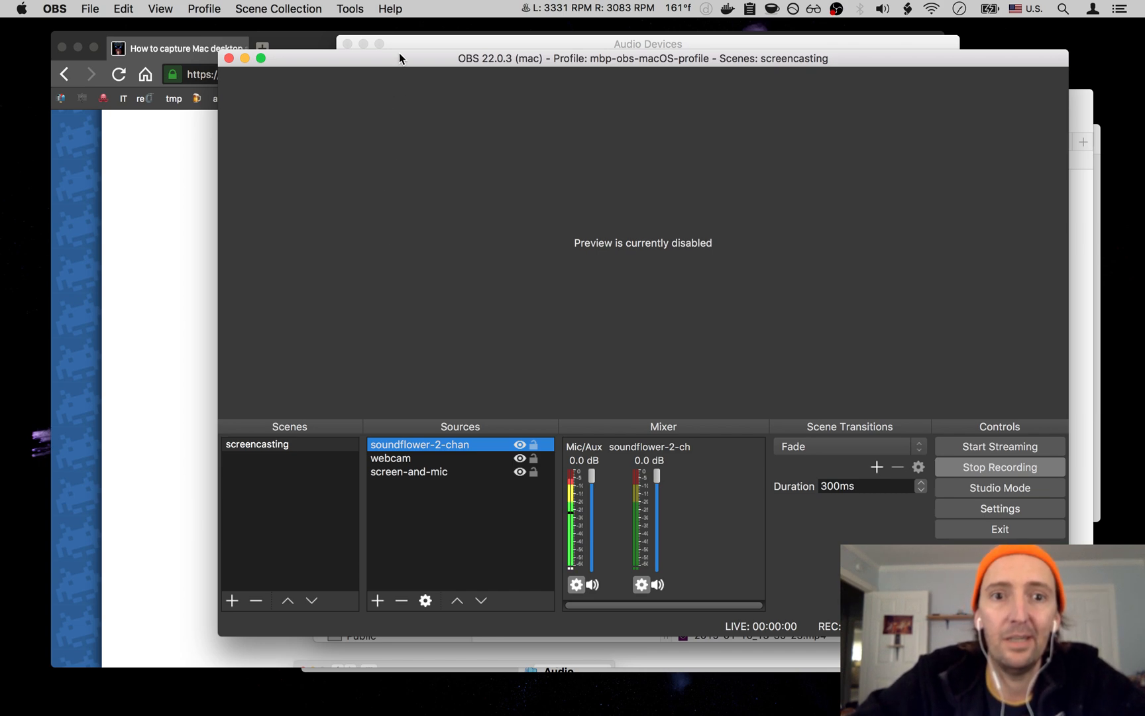
# Start and cancel adding a new scene, then browse the Profile and Scene Collection menus
pyautogui.click(349, 9)
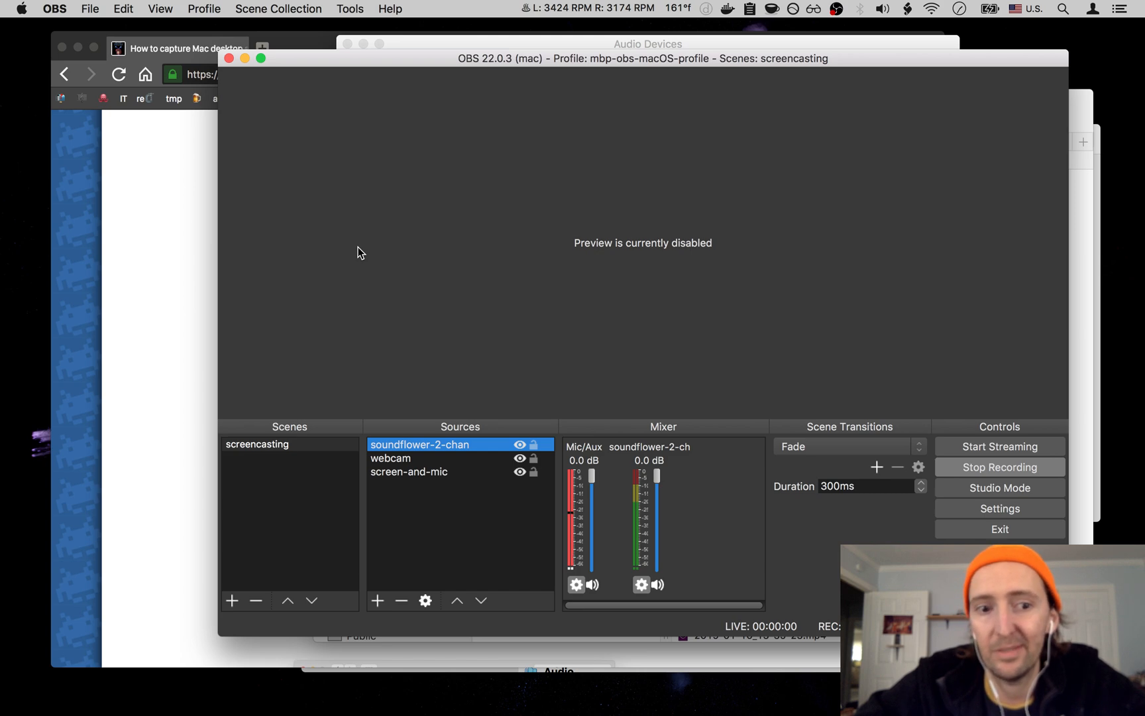
pyautogui.click(257, 444)
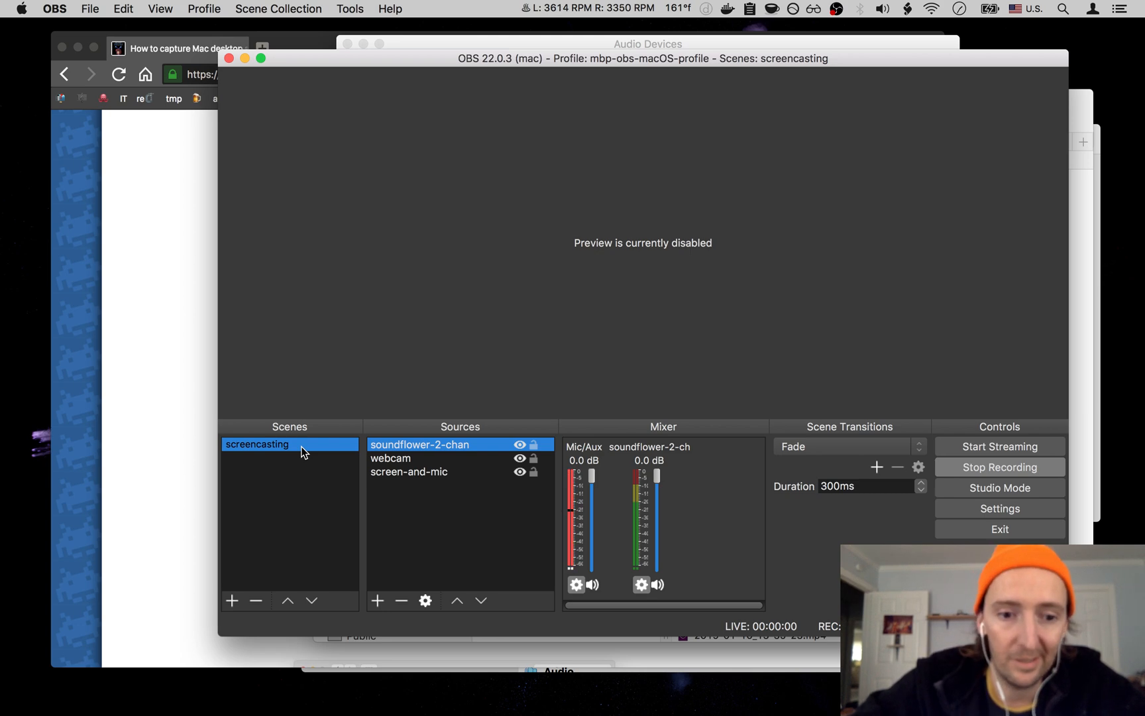
pyautogui.click(231, 600)
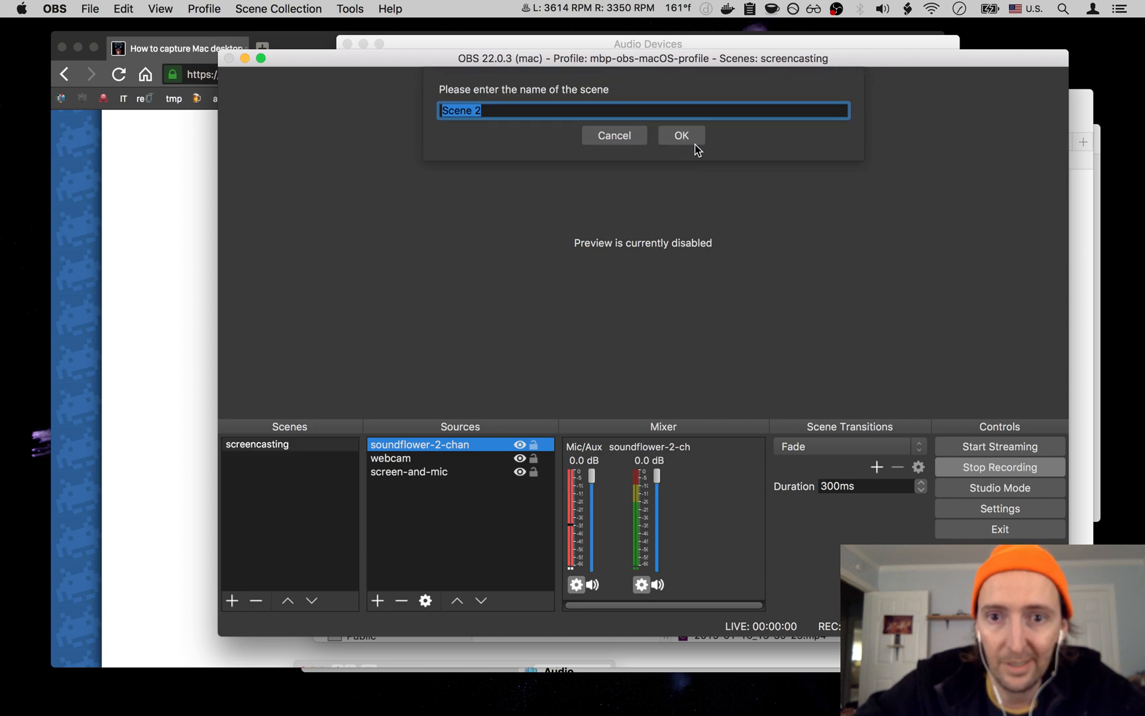
pyautogui.click(614, 135)
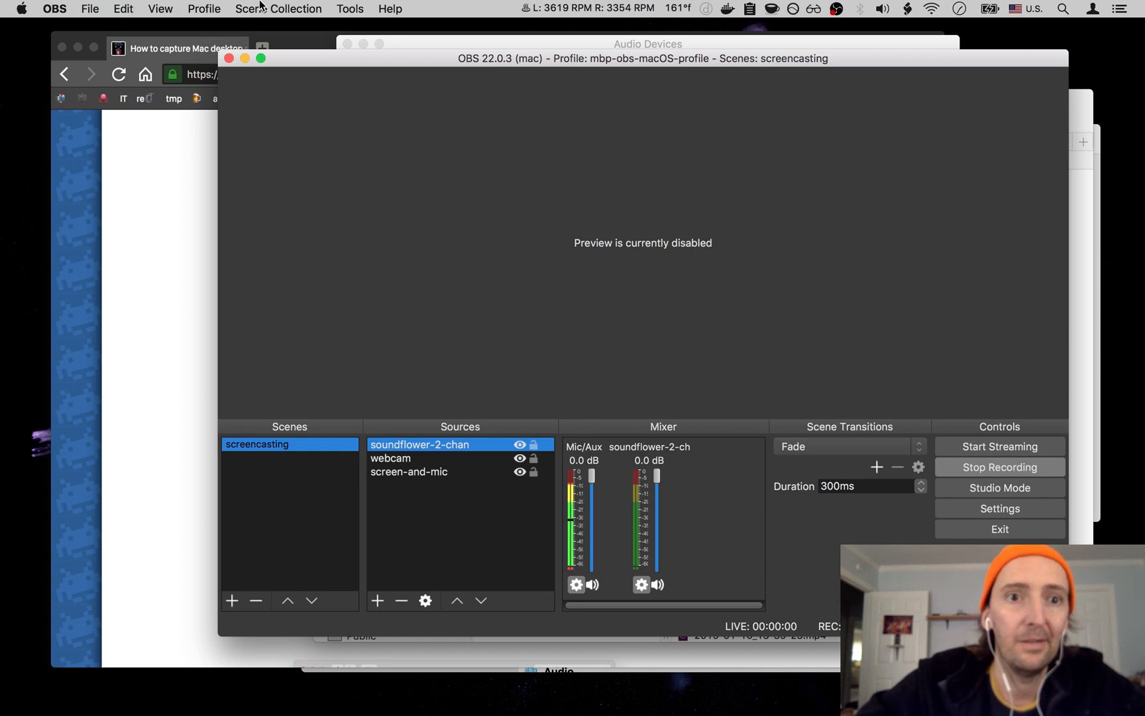
pyautogui.click(204, 7)
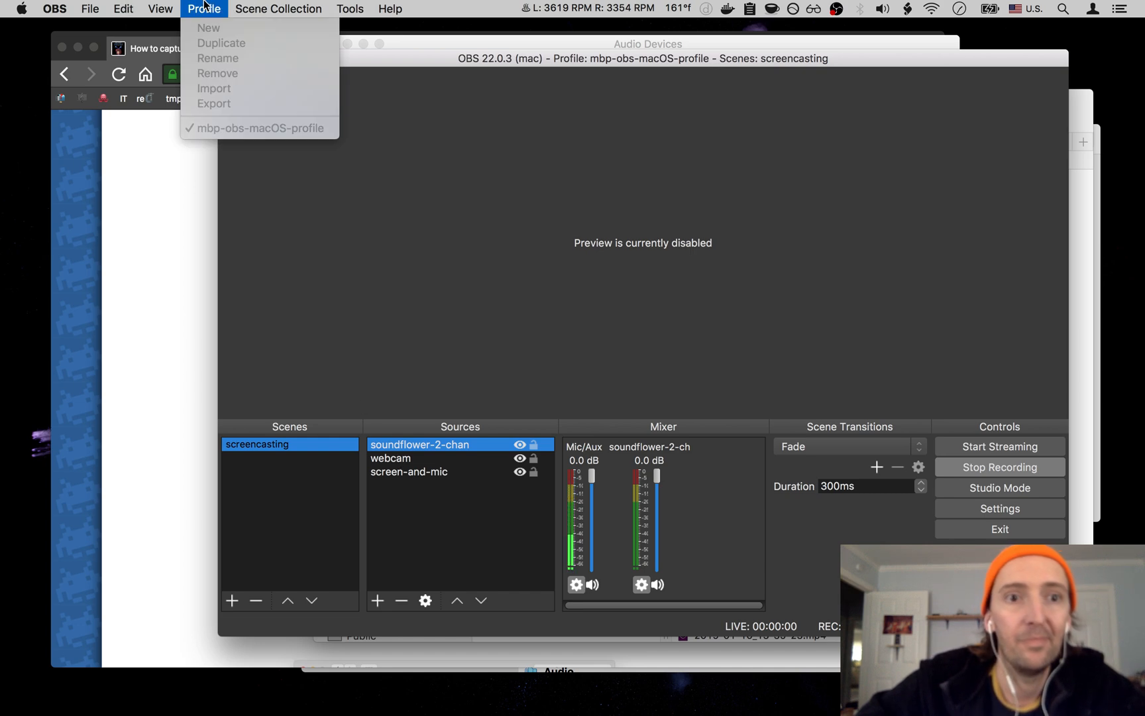
pyautogui.click(278, 9)
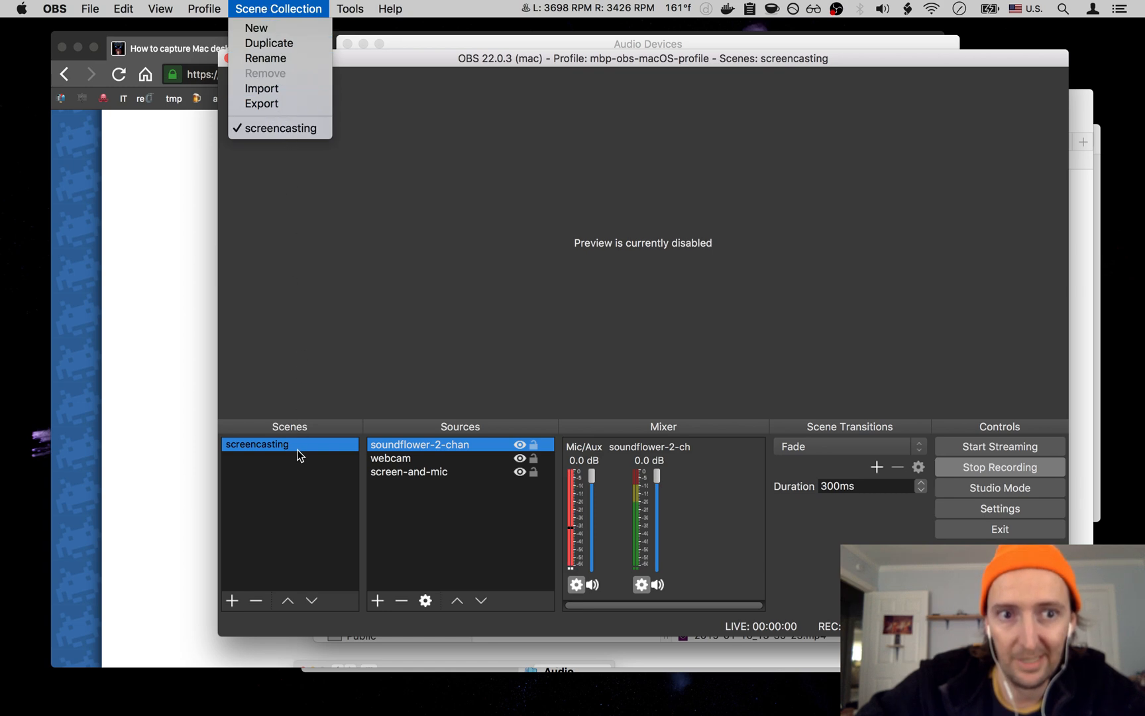
# Dismiss the Scene Collection menu, returning to the screencasting scene with its three sources
pyautogui.click(350, 9)
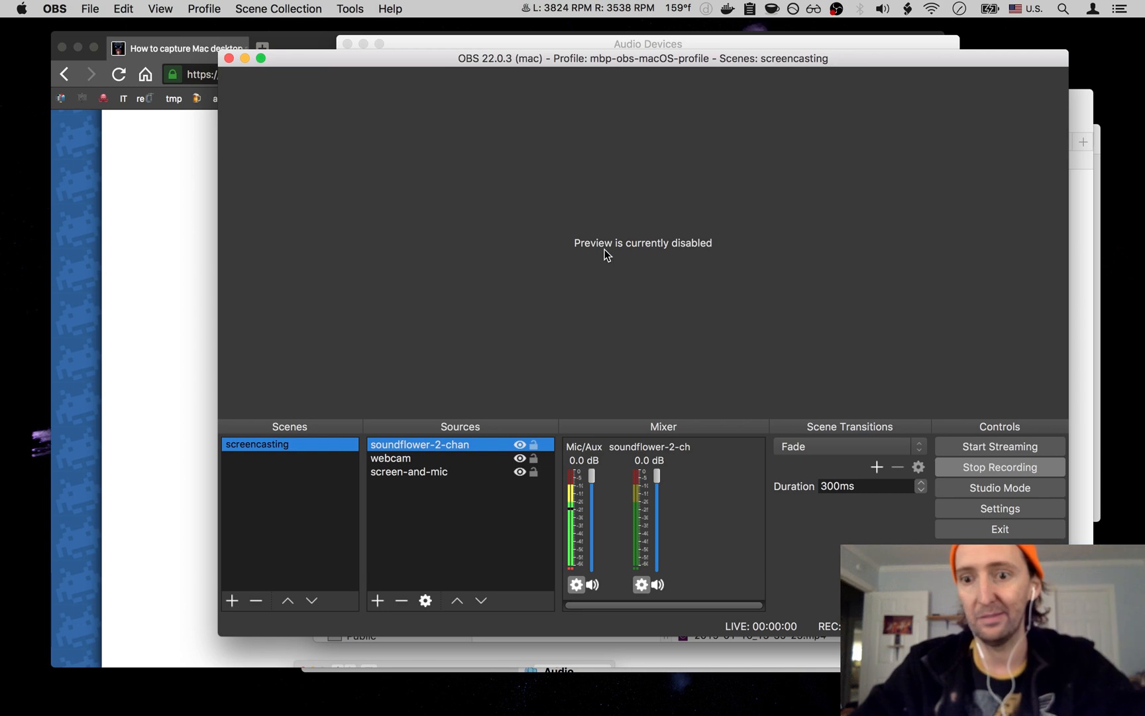
pyautogui.moveTo(694, 222)
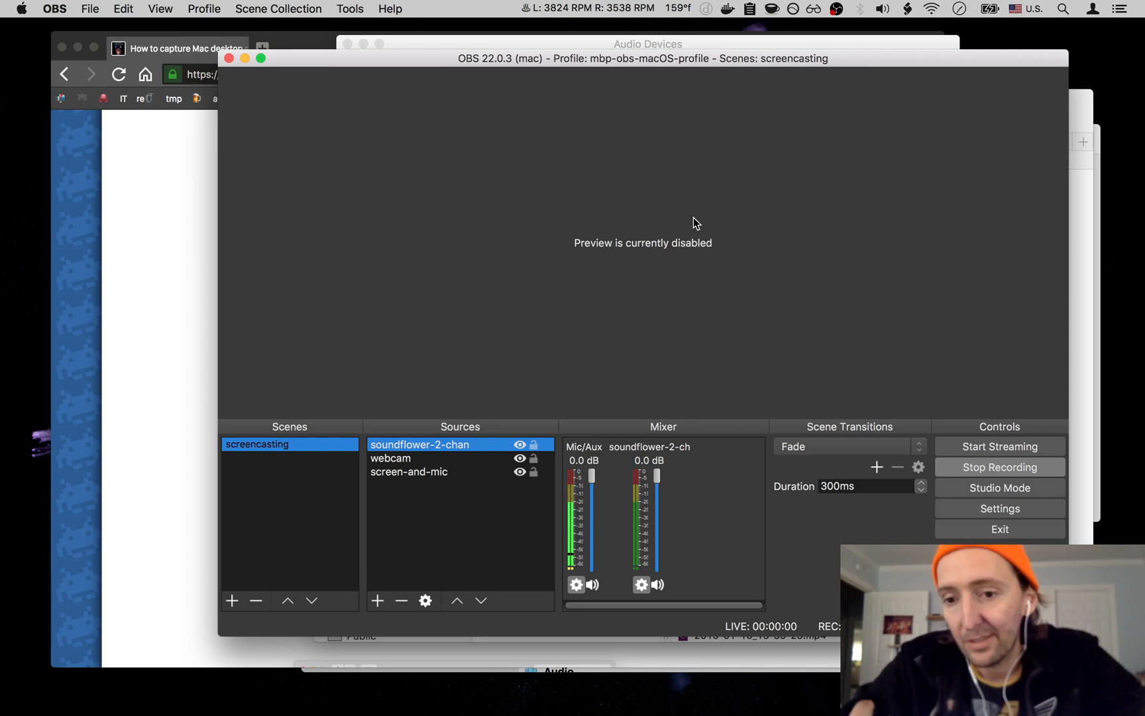
pyautogui.moveTo(572, 256)
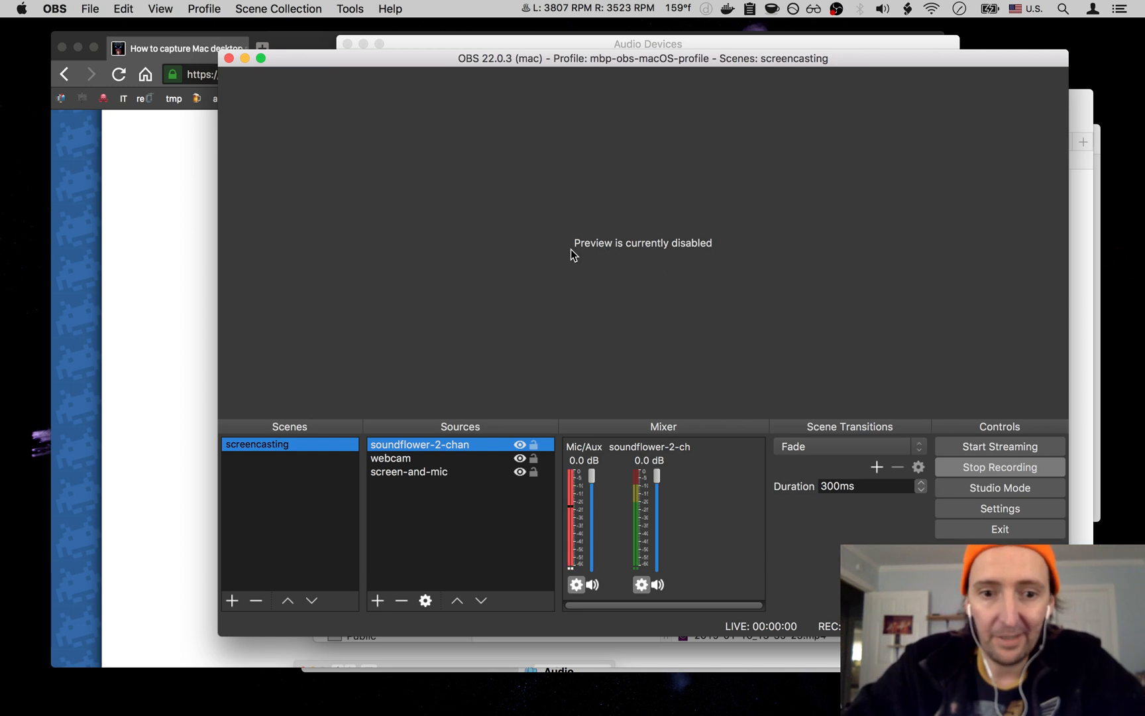
pyautogui.moveTo(796, 300)
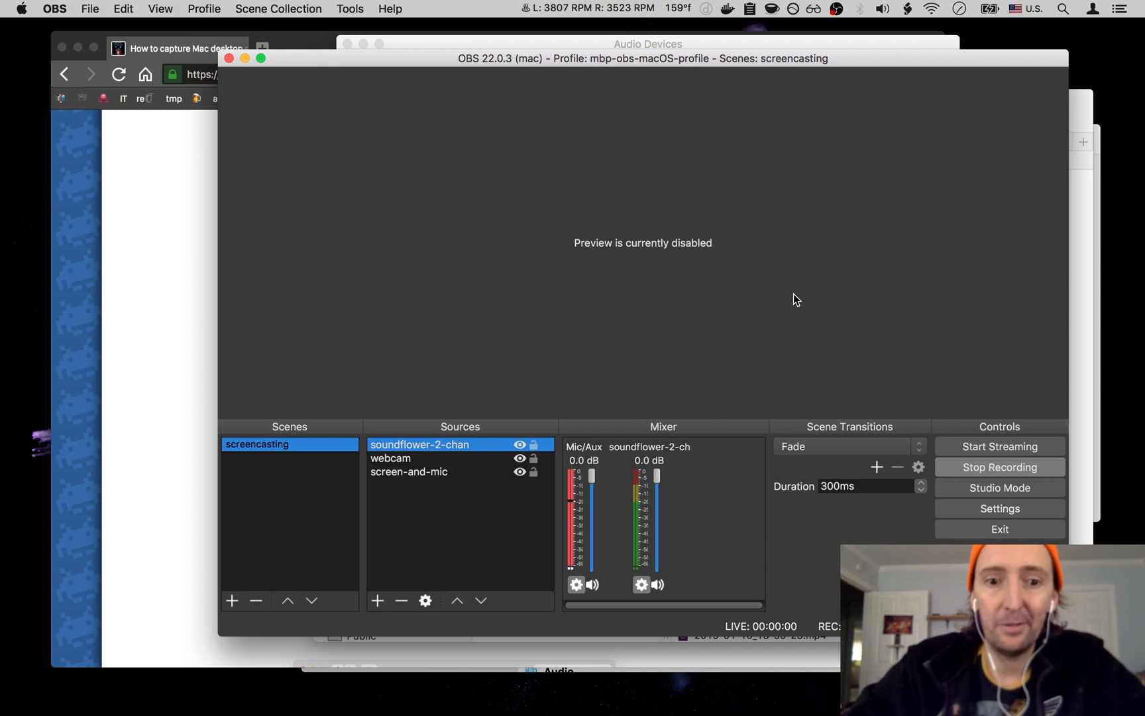
pyautogui.moveTo(874, 442)
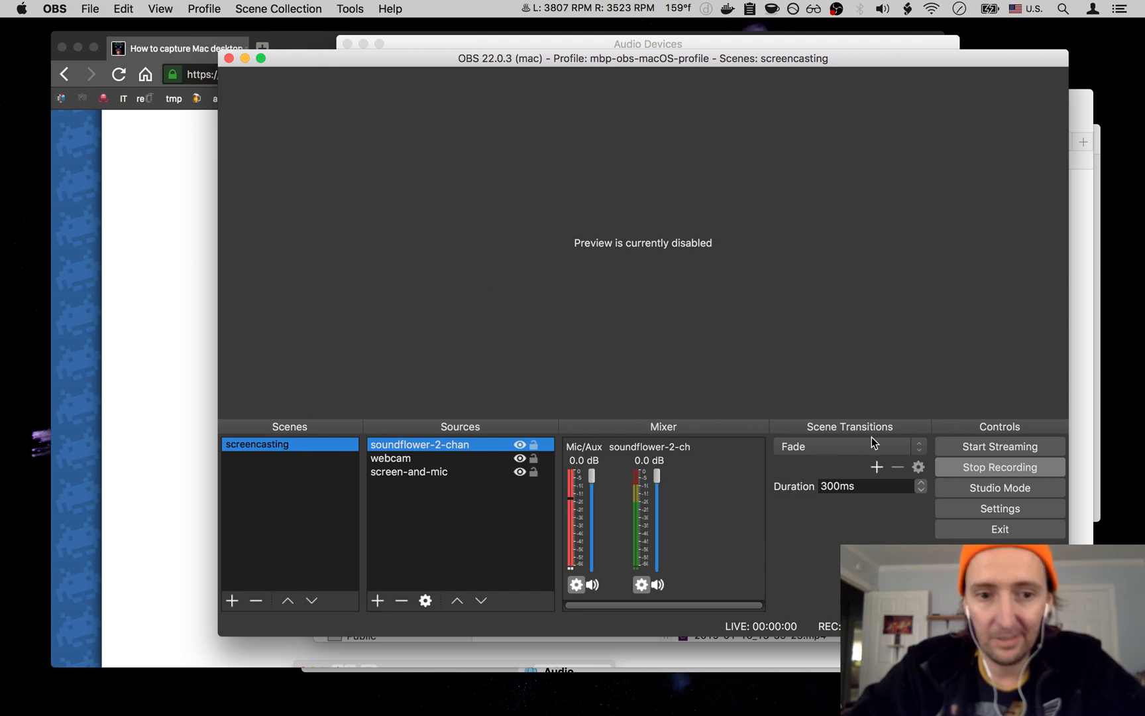
pyautogui.moveTo(999, 509)
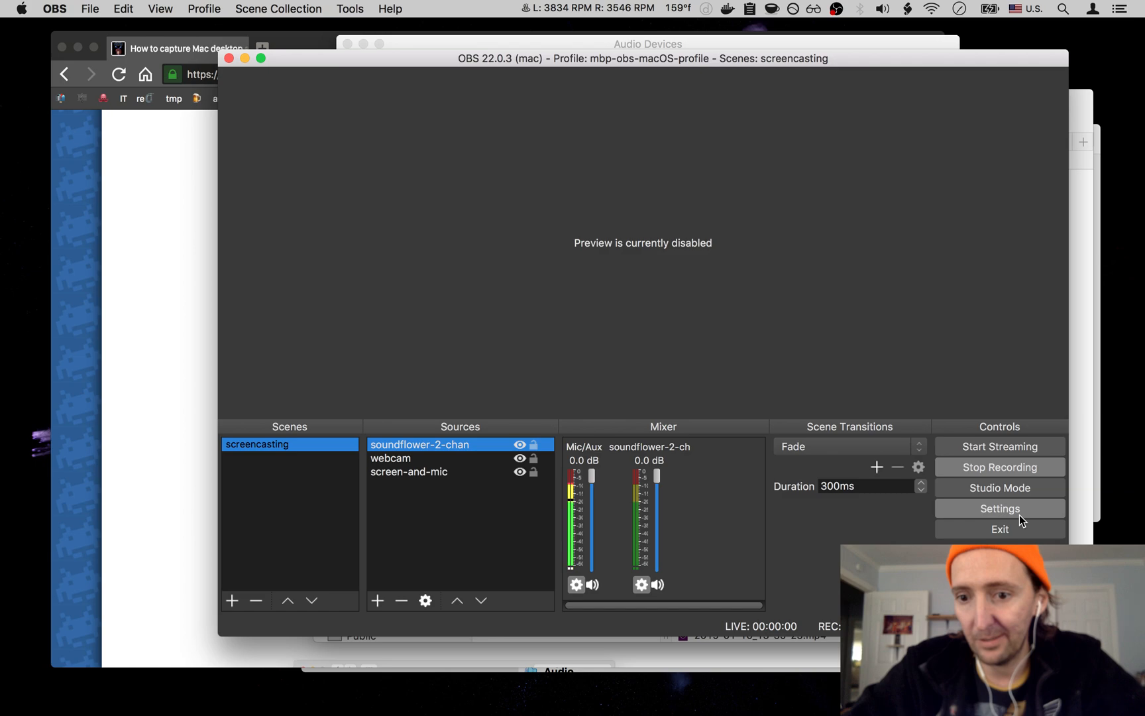
# Review recording output: MP4 to the vbox folder, Apple VT H264 encoder, audio track 1
pyautogui.click(1000, 507)
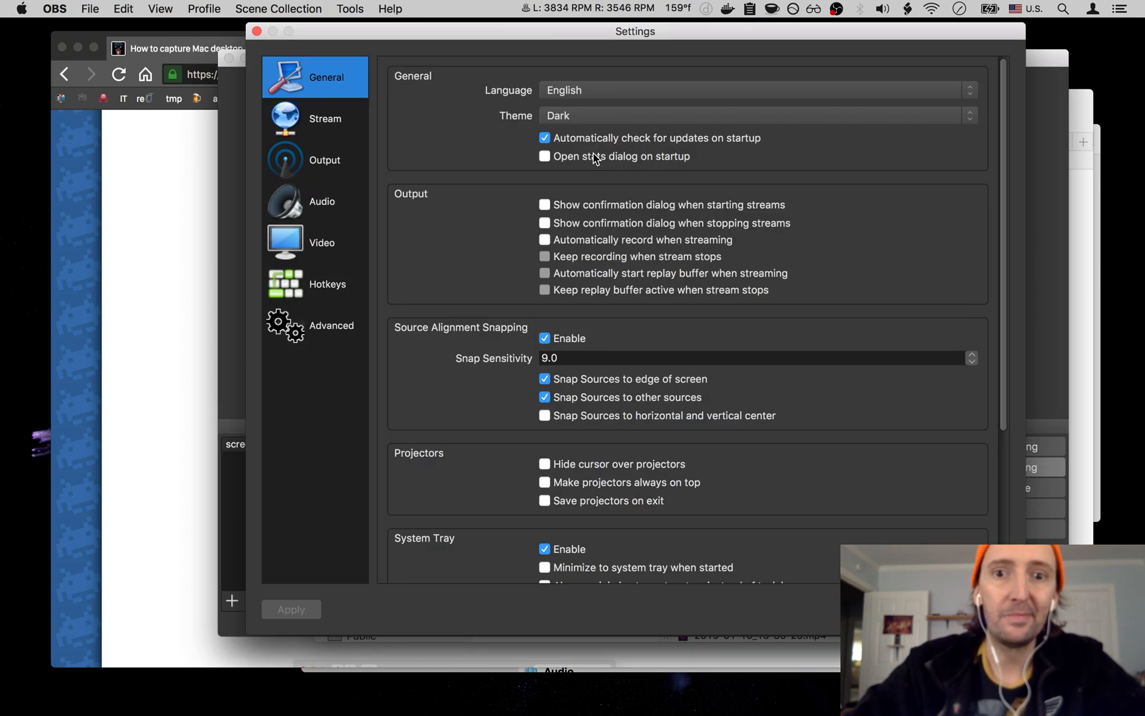
pyautogui.scroll(-3)
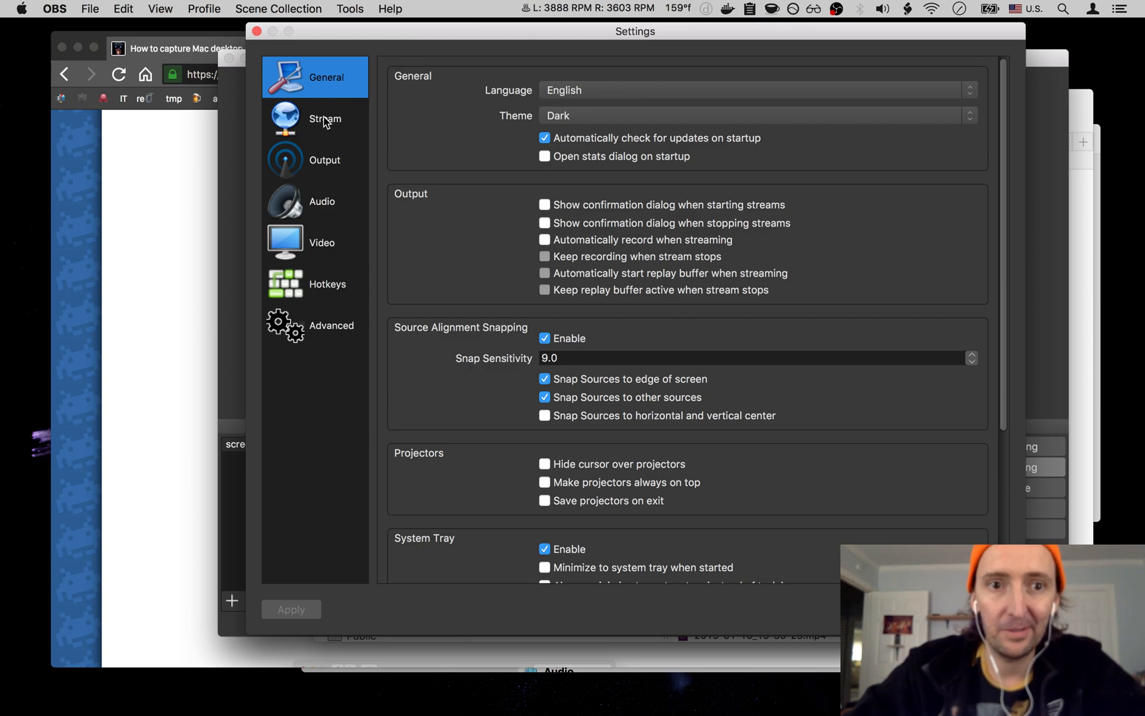
pyautogui.click(325, 118)
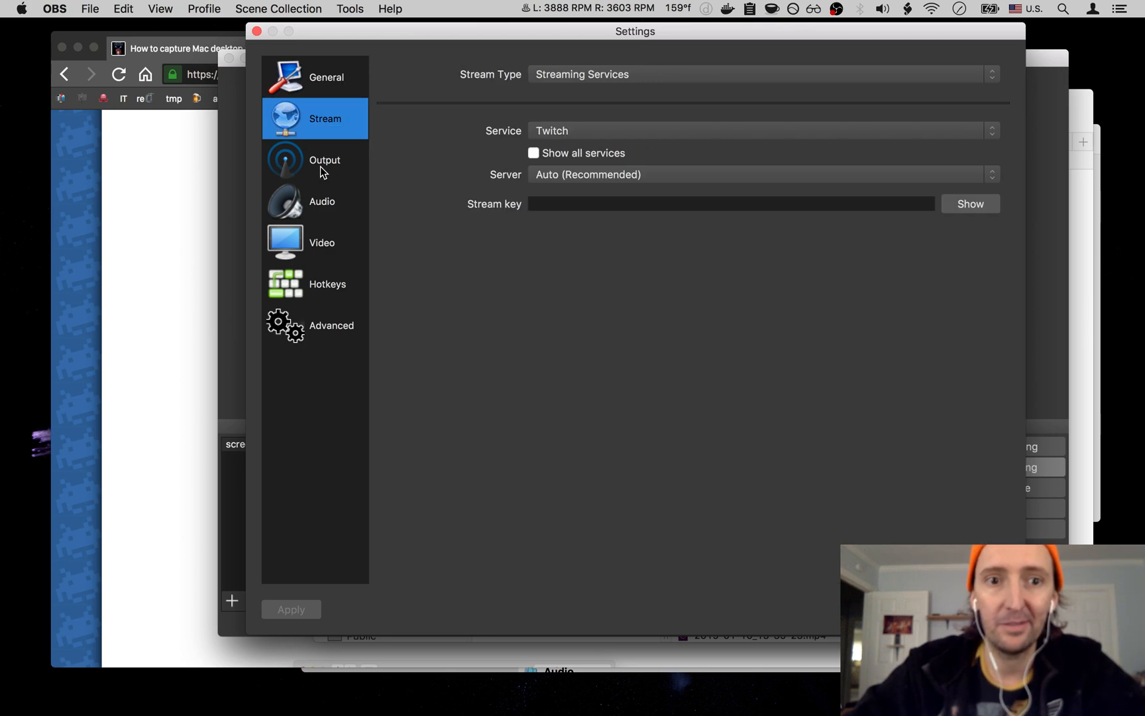
pyautogui.click(324, 160)
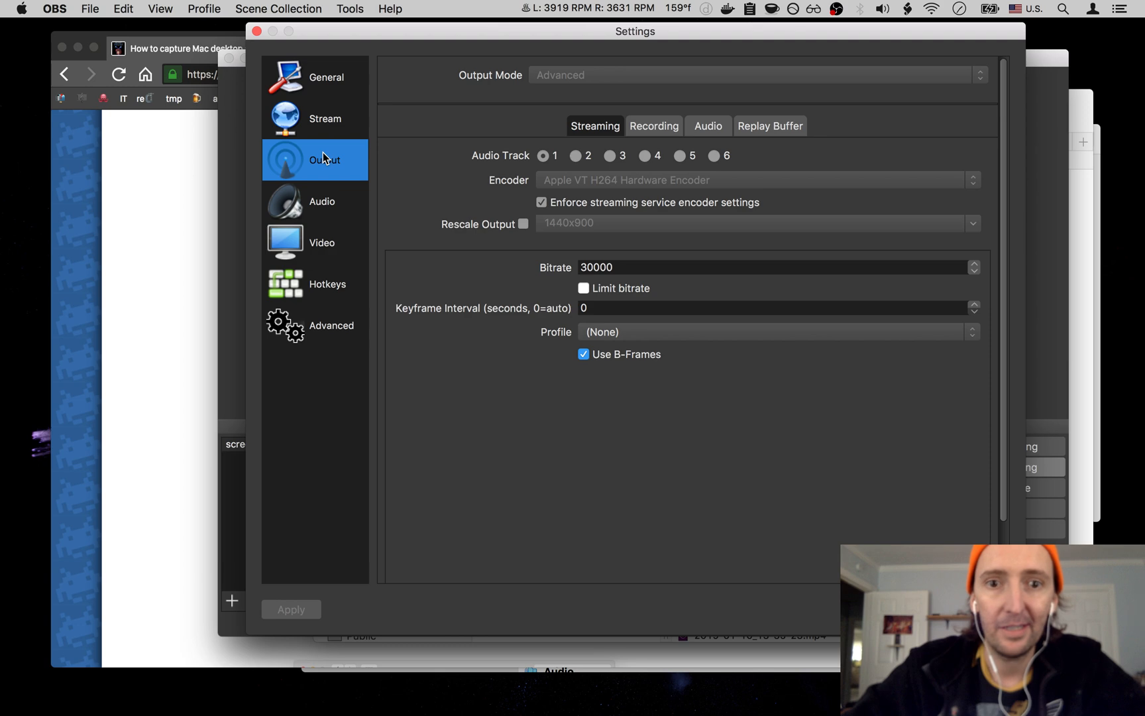
pyautogui.moveTo(365, 124)
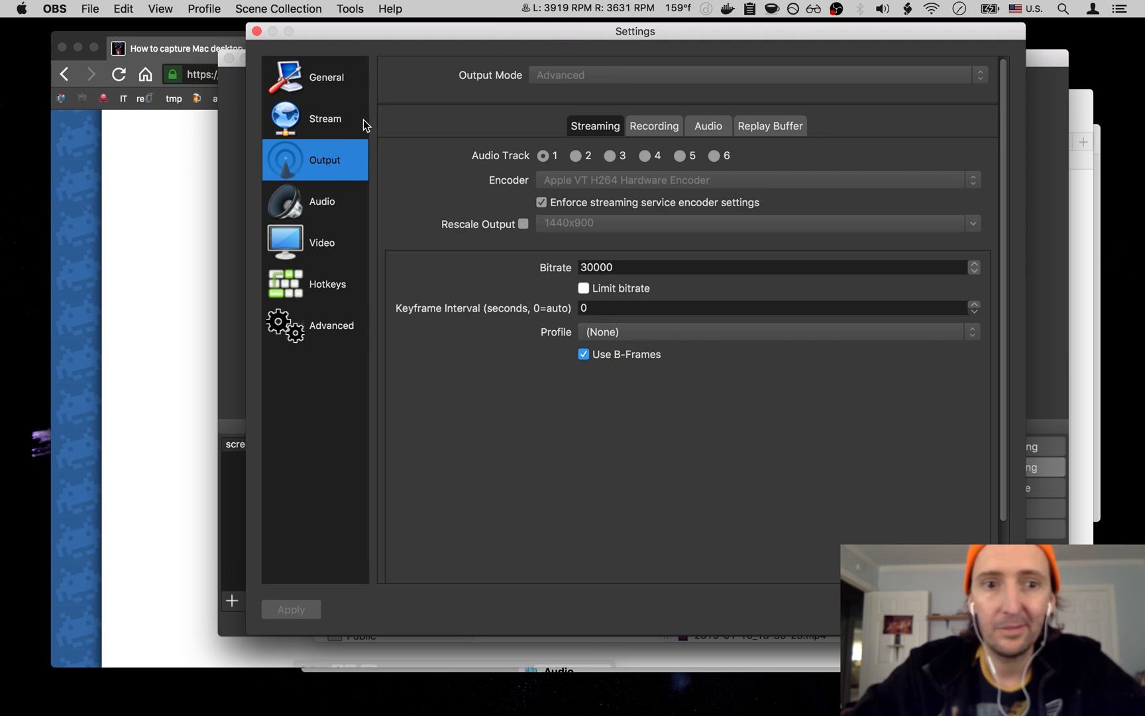
pyautogui.click(654, 126)
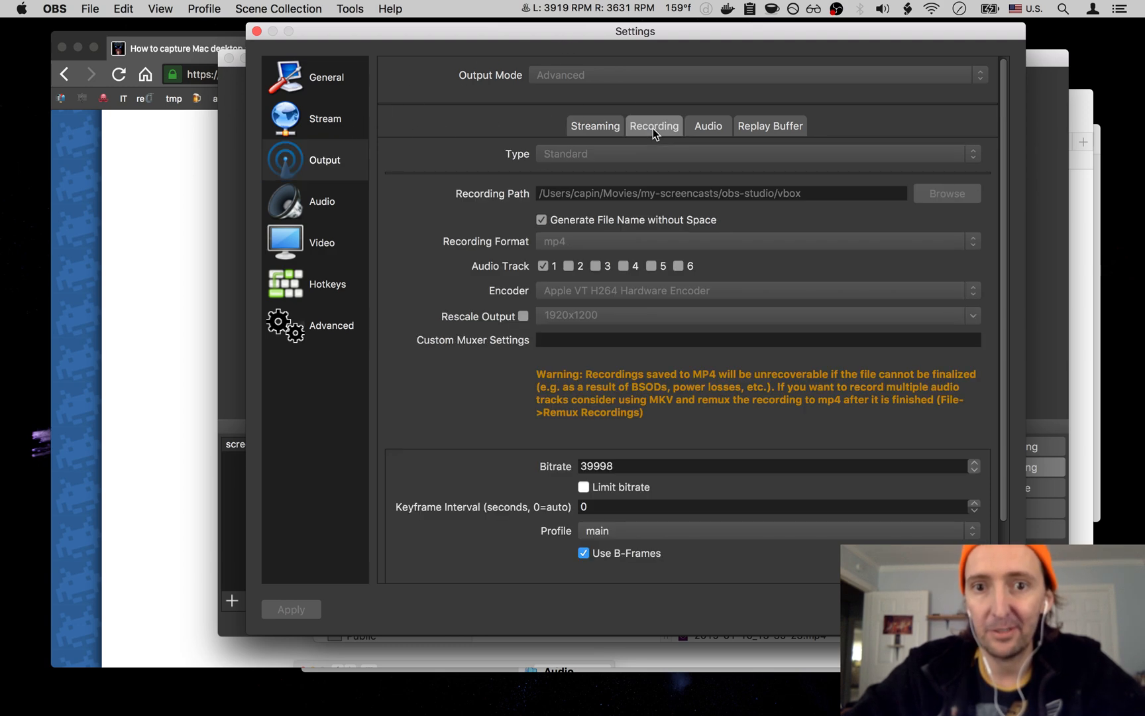
pyautogui.moveTo(653, 162)
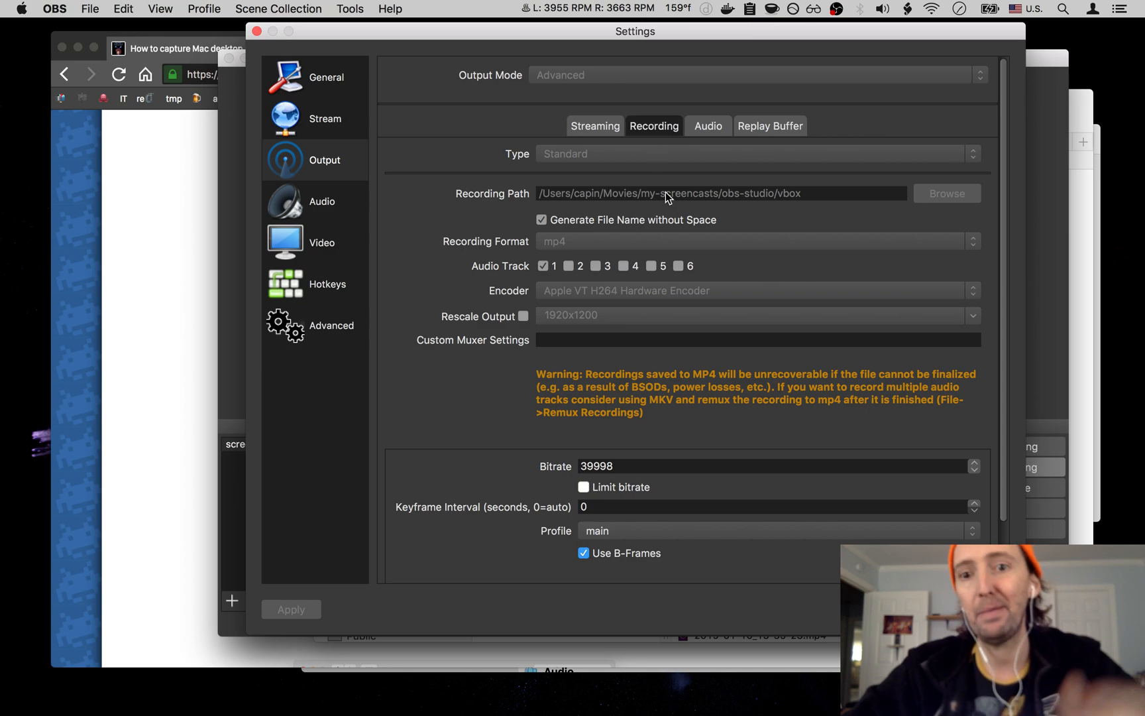
pyautogui.moveTo(795, 203)
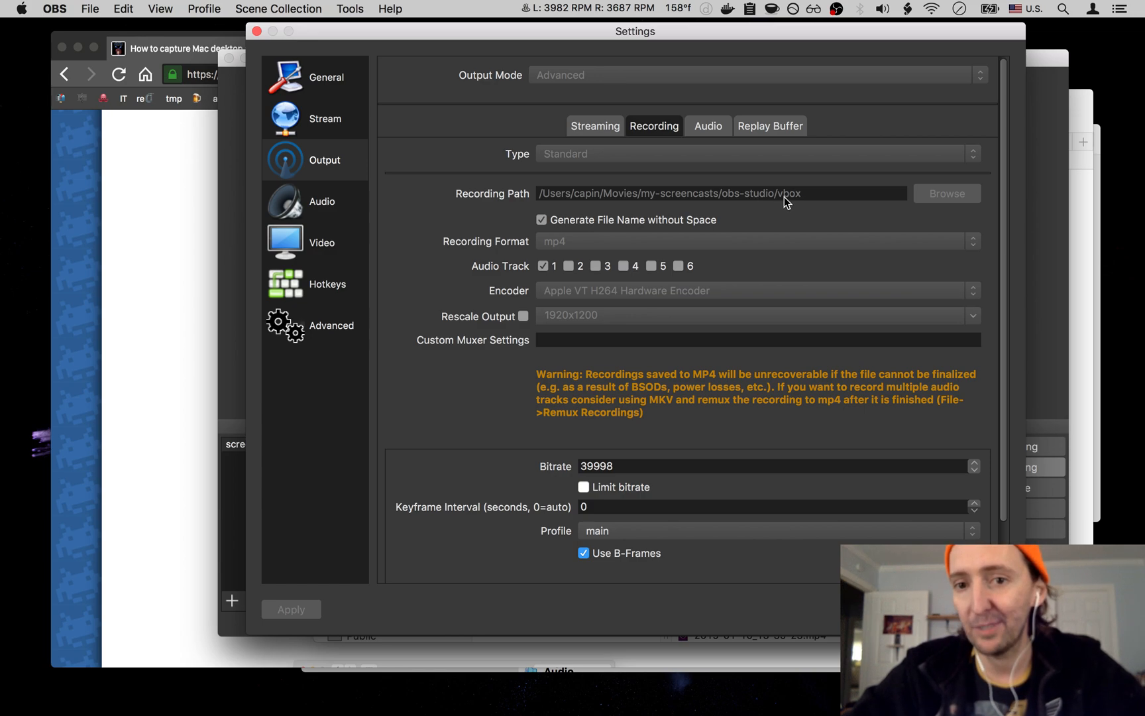
pyautogui.moveTo(774, 204)
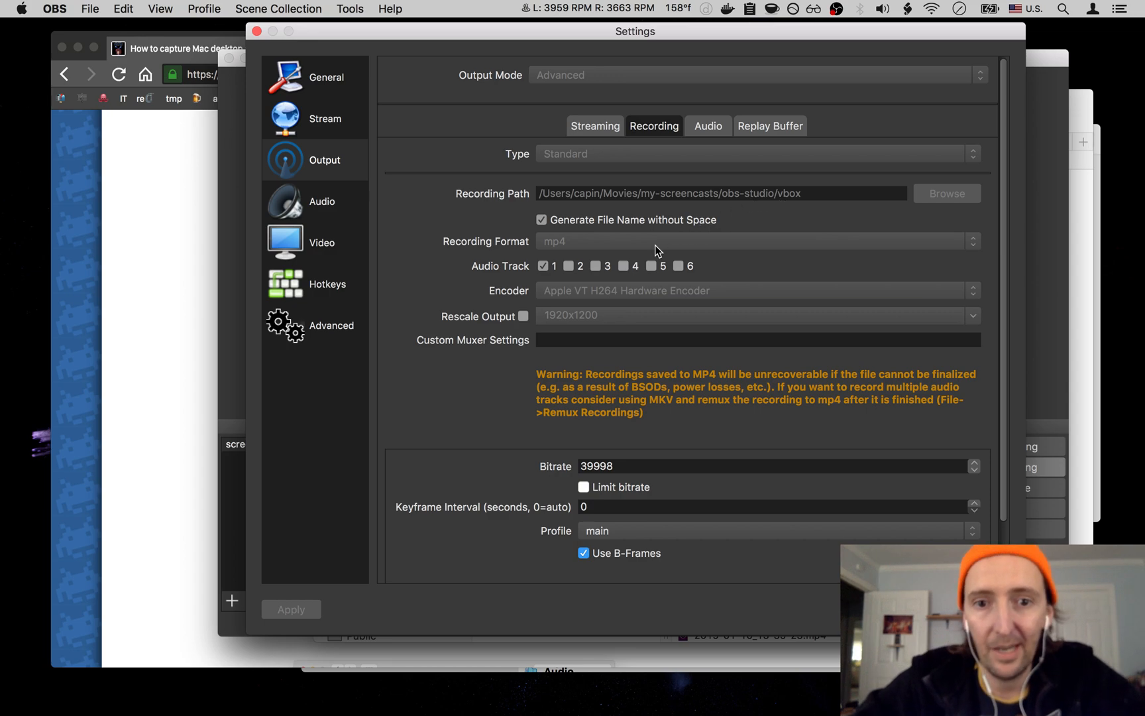
pyautogui.moveTo(641, 375)
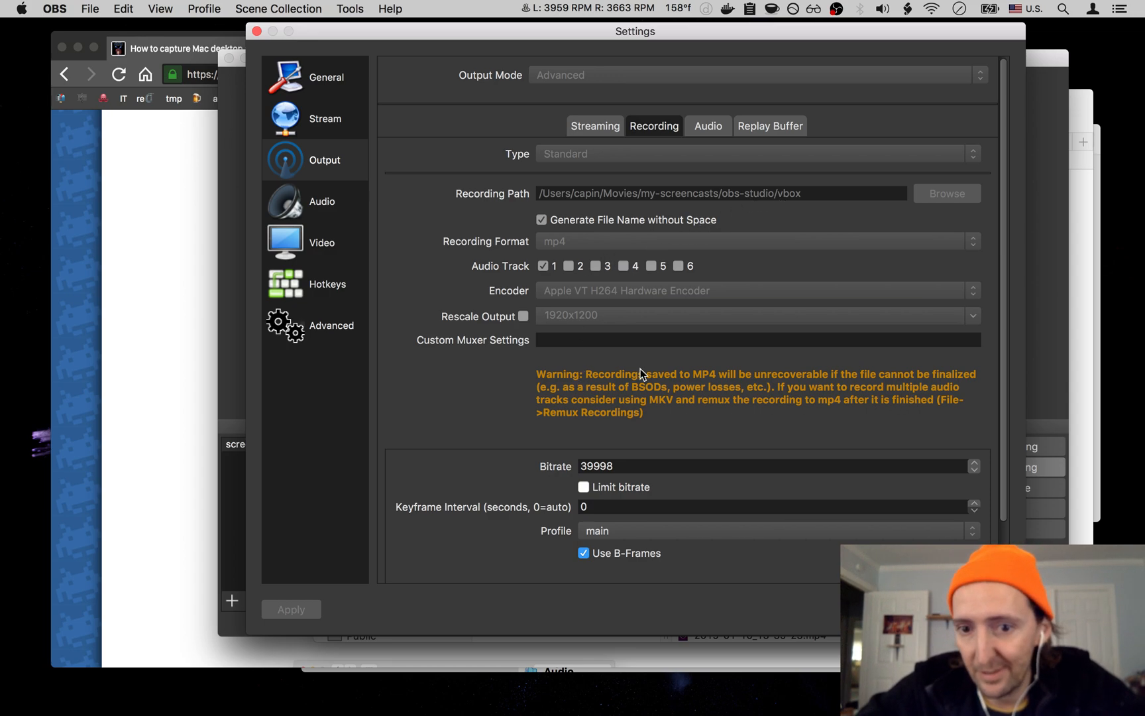
pyautogui.moveTo(637, 387)
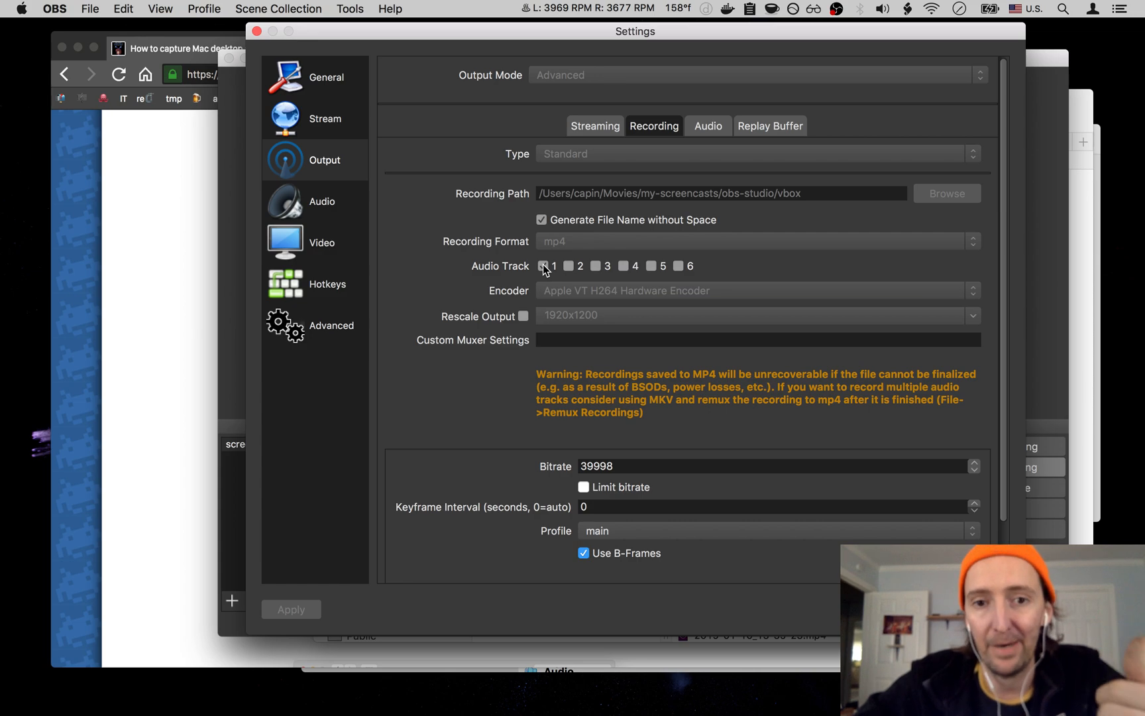
pyautogui.click(544, 266)
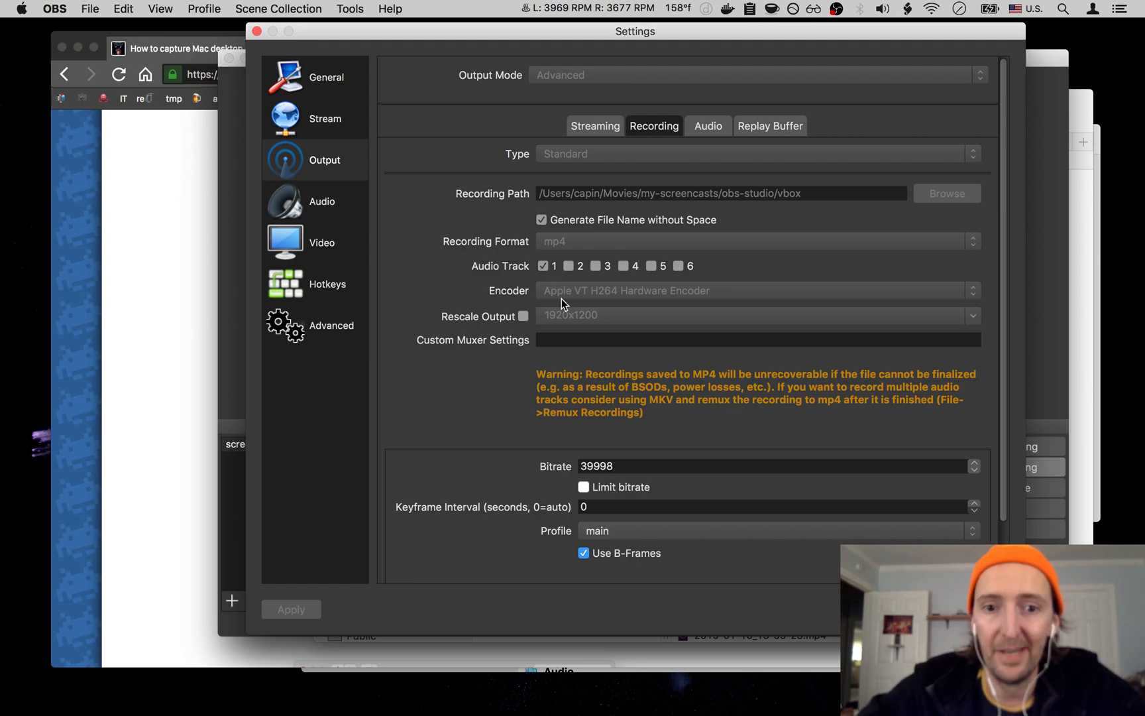
pyautogui.scroll(-3)
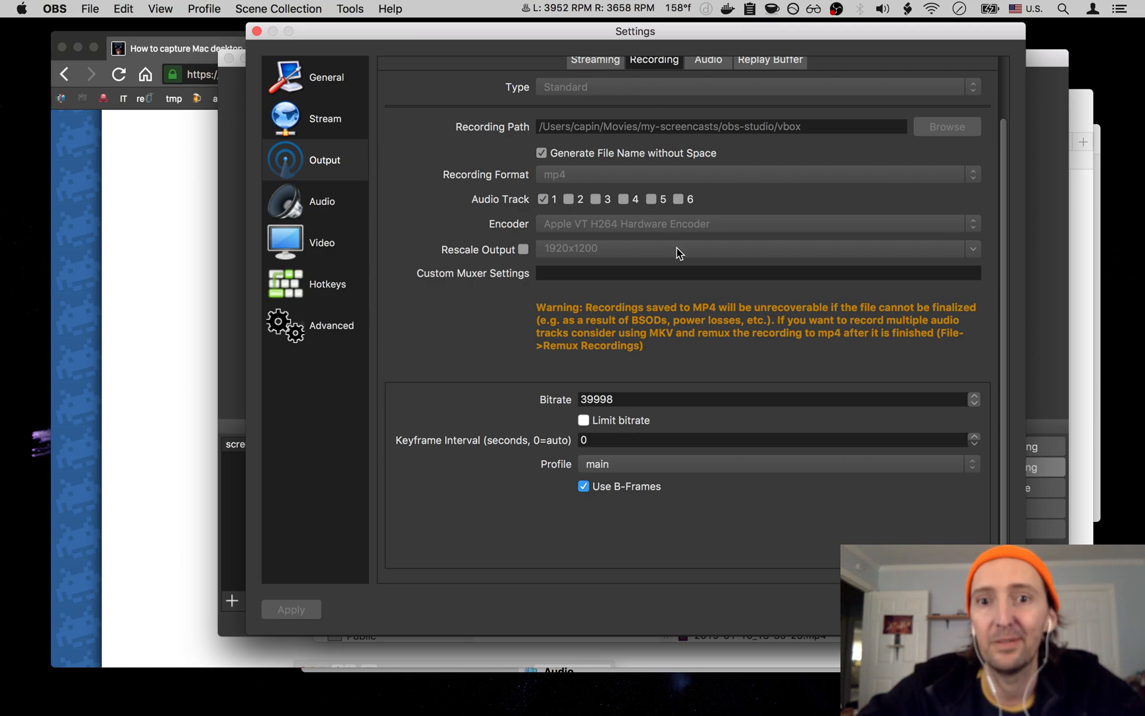
# View the per-track audio bitrates under Output, then go to the Audio settings page
pyautogui.click(706, 125)
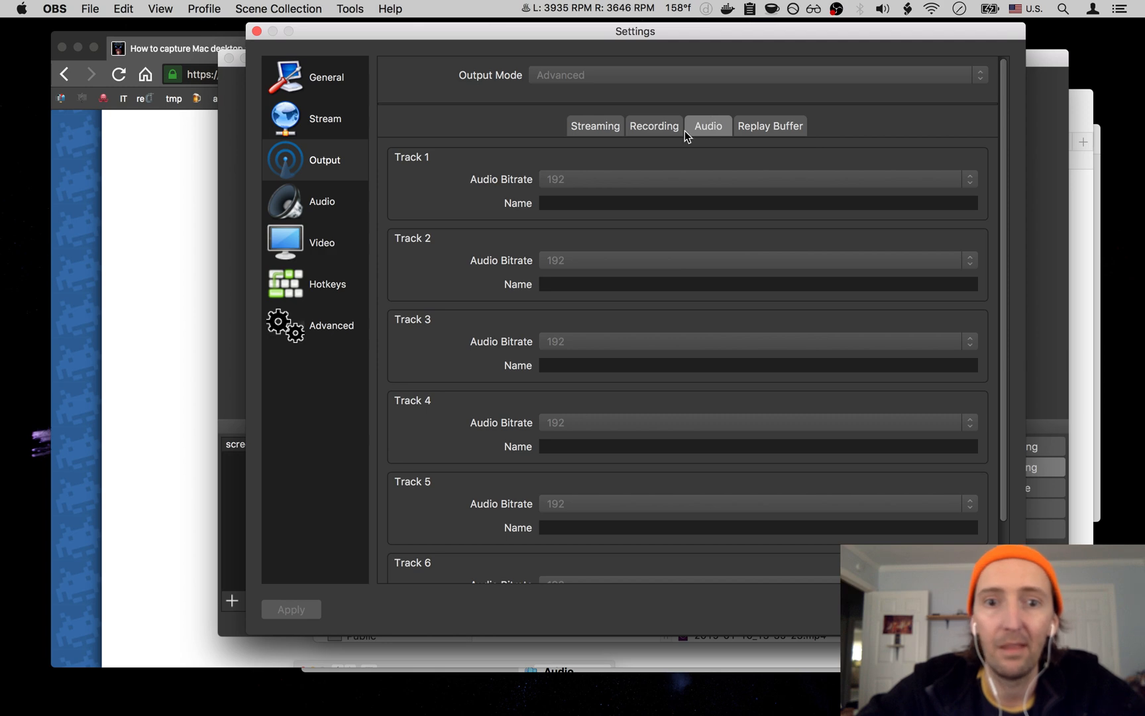
pyautogui.moveTo(665, 220)
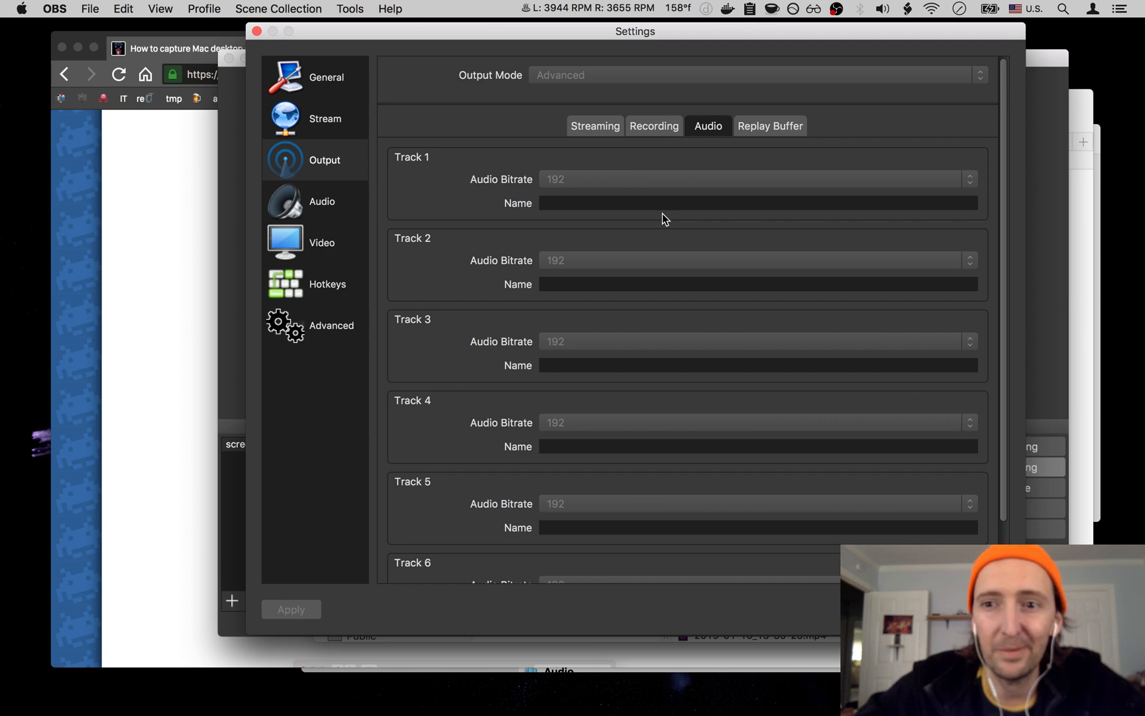
pyautogui.moveTo(379, 184)
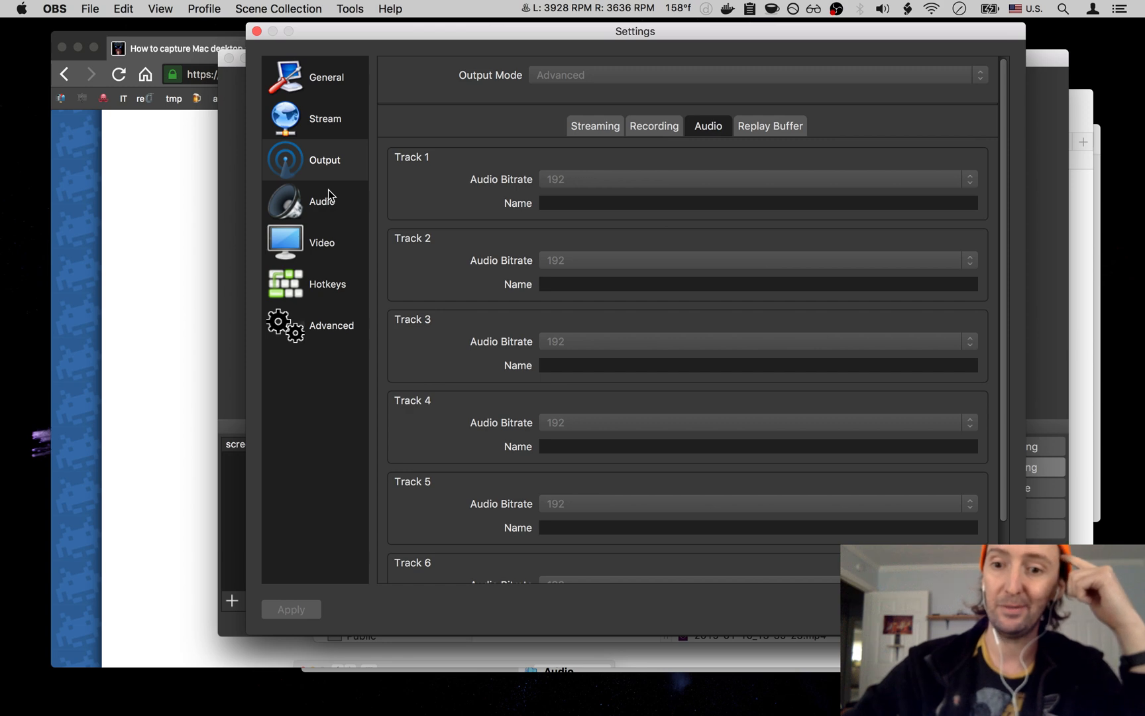
pyautogui.moveTo(319, 210)
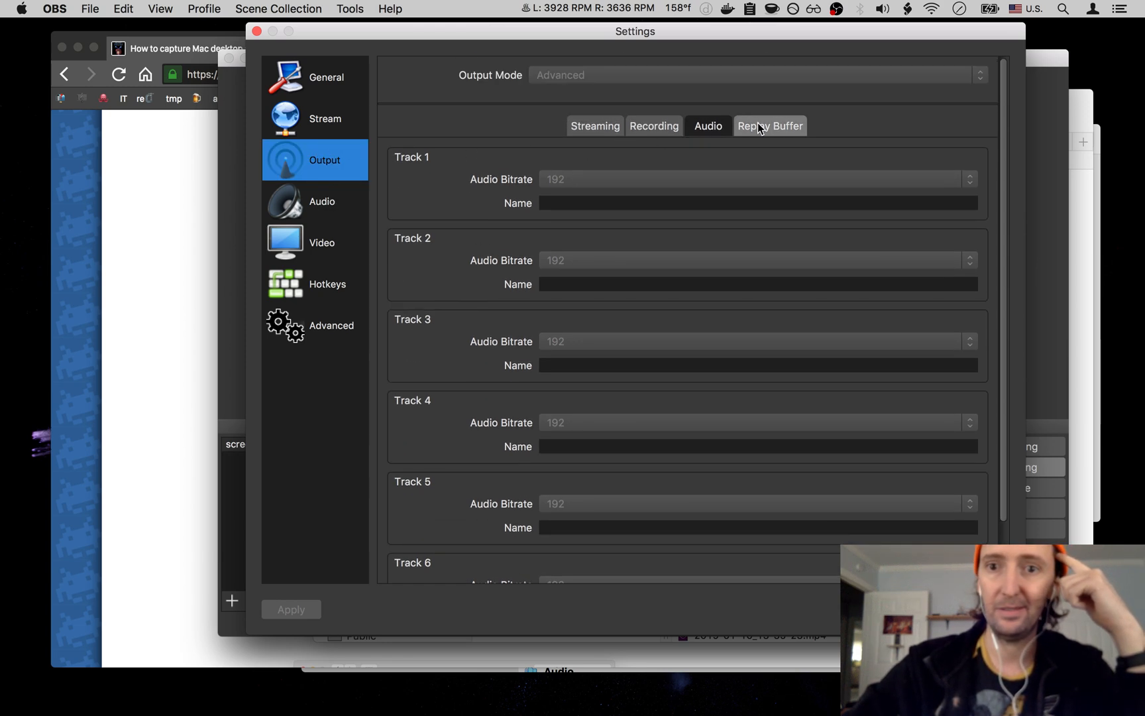
pyautogui.click(652, 126)
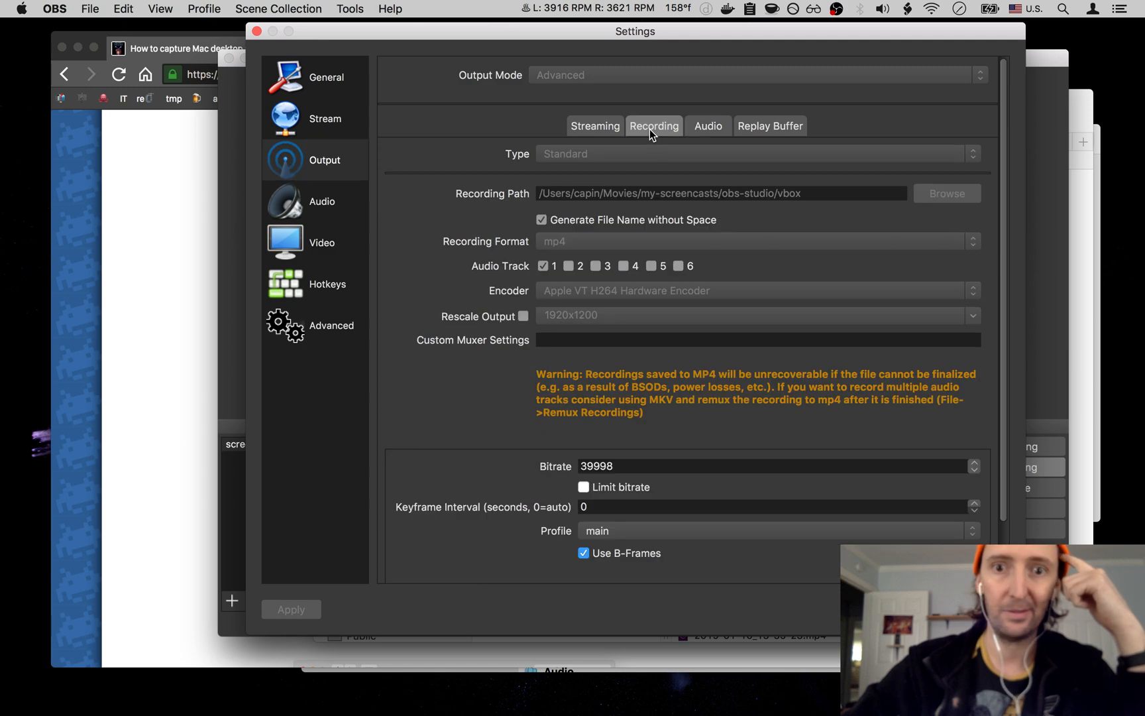
pyautogui.click(321, 201)
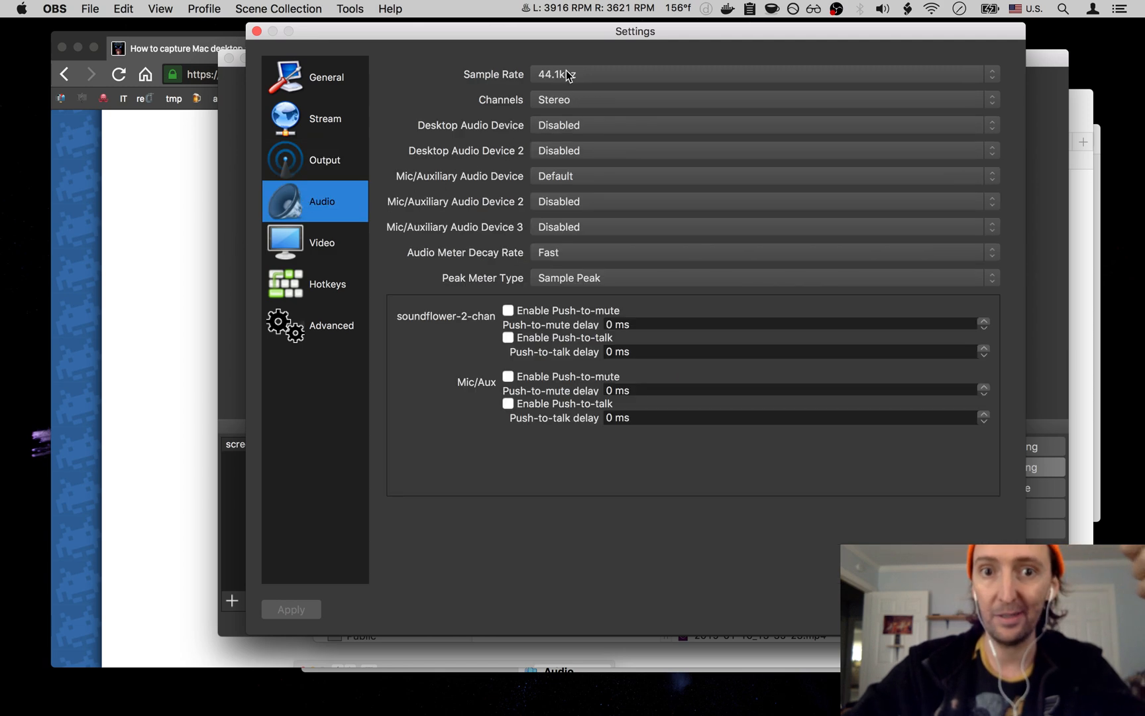
# Keep the 44.1khz sample rate and Default mic device, then show the system output device list
pyautogui.click(764, 73)
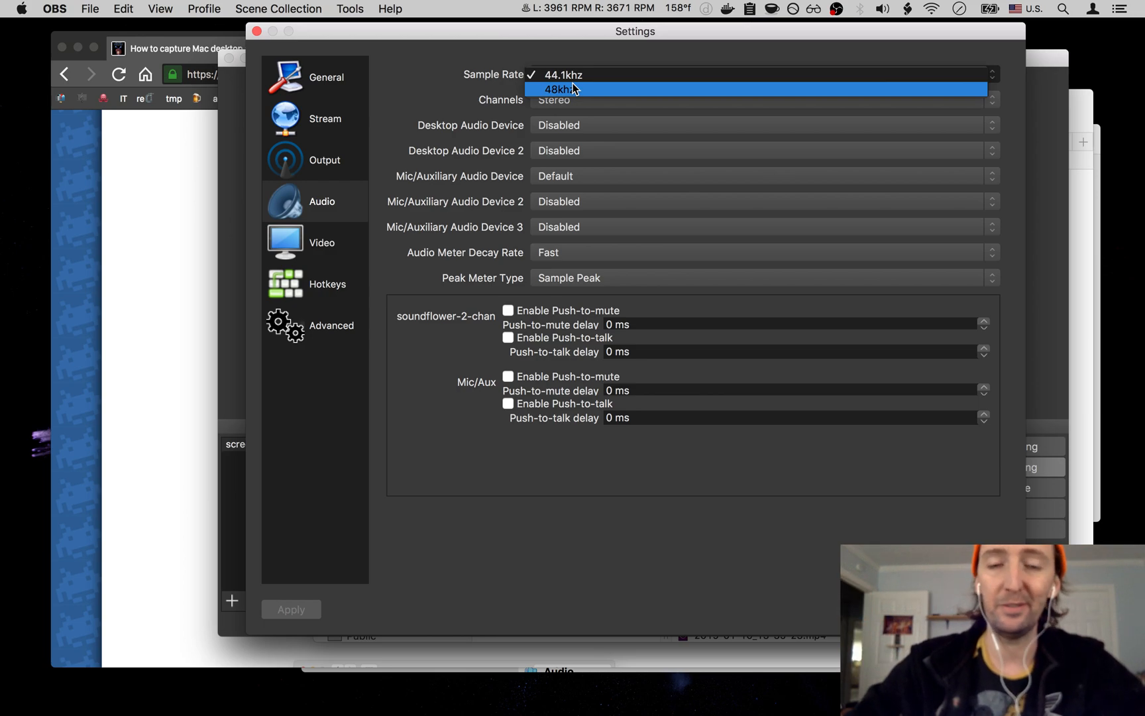
pyautogui.click(564, 74)
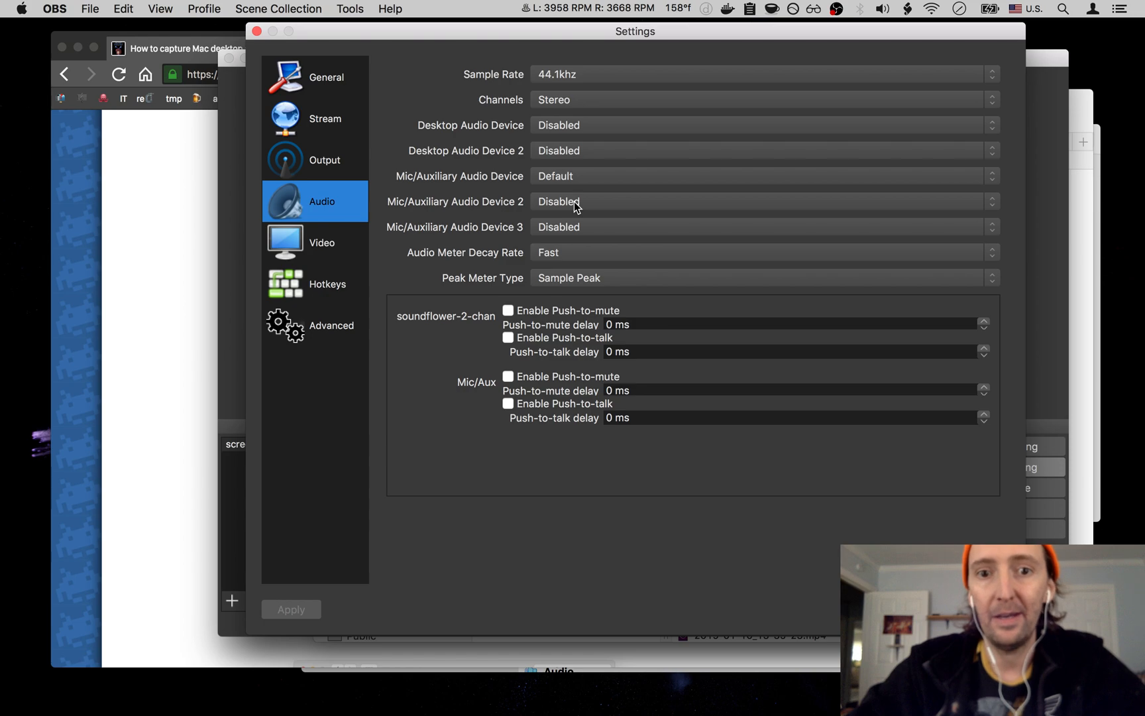
pyautogui.click(759, 177)
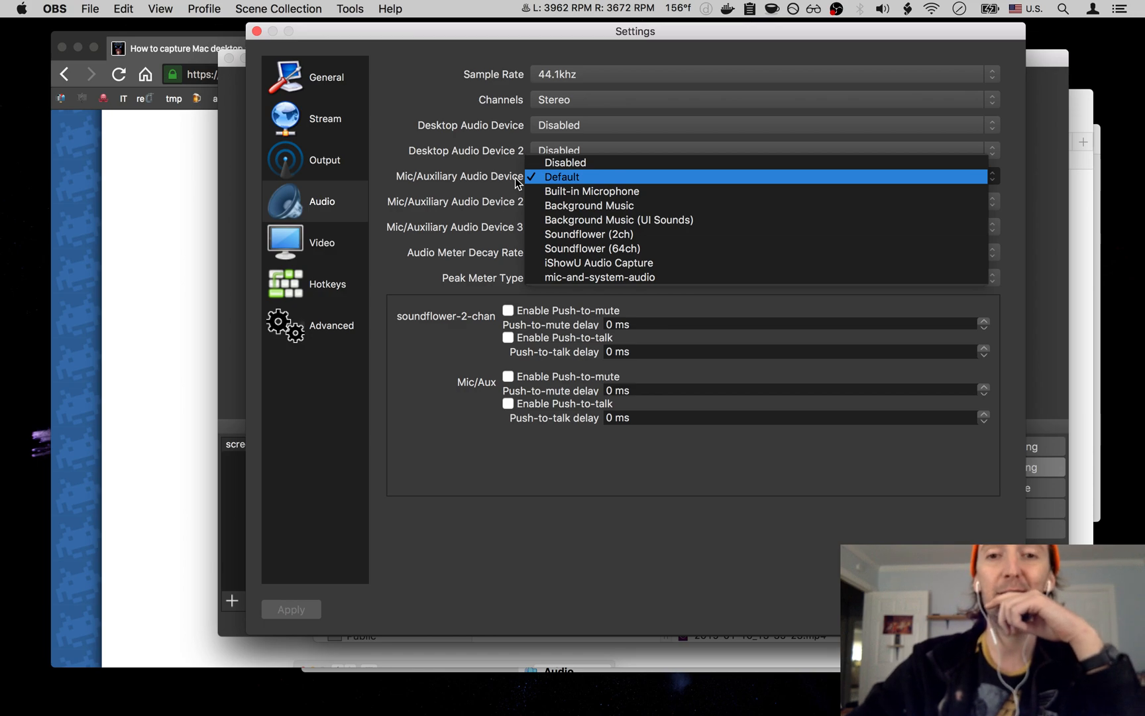
pyautogui.click(561, 177)
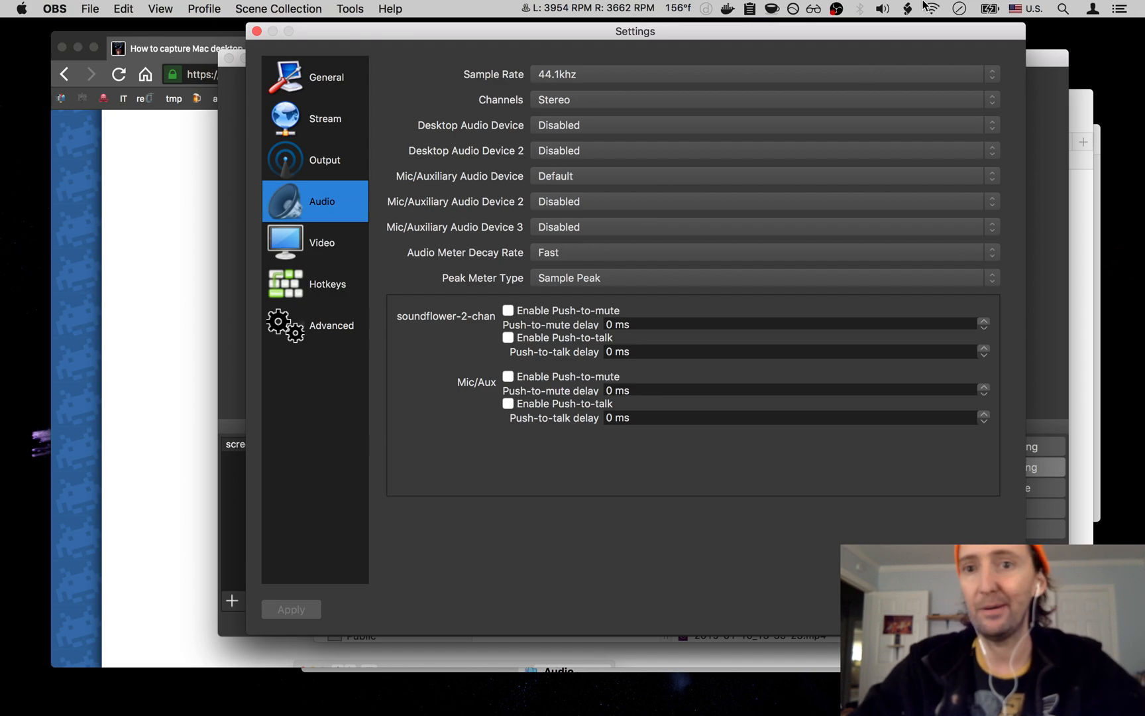
pyautogui.click(882, 8)
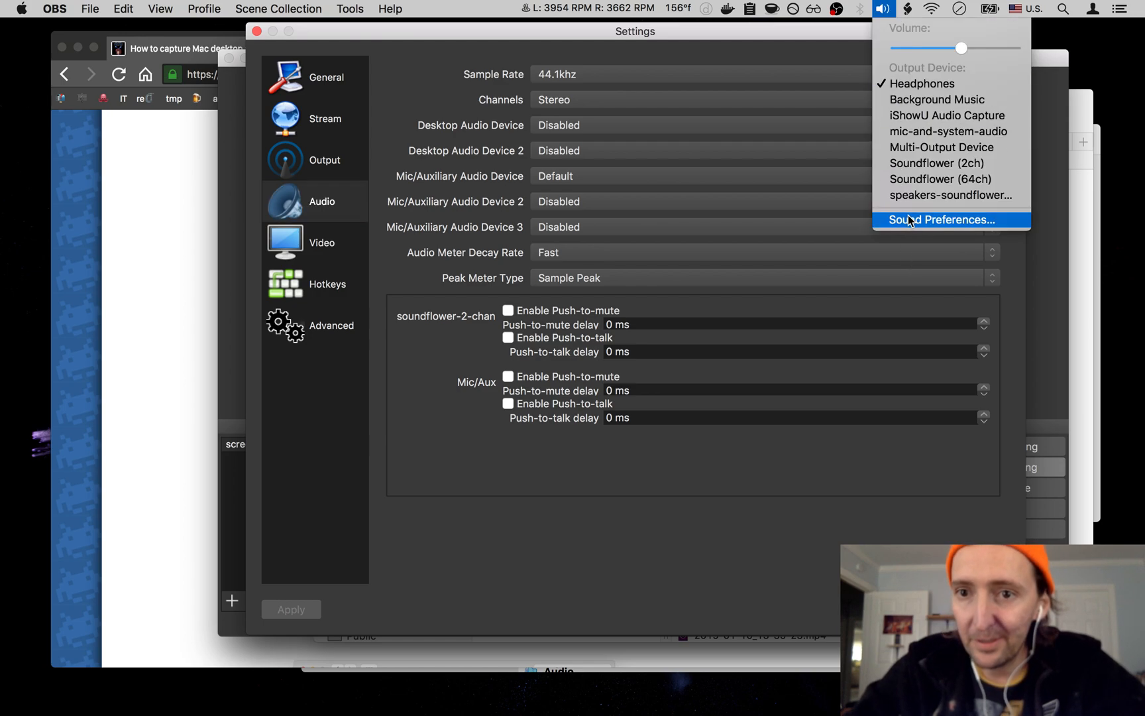
# Inspect the mic-and-system-audio aggregate of iShowU Audio Capture and Built-in Microphone
pyautogui.click(942, 220)
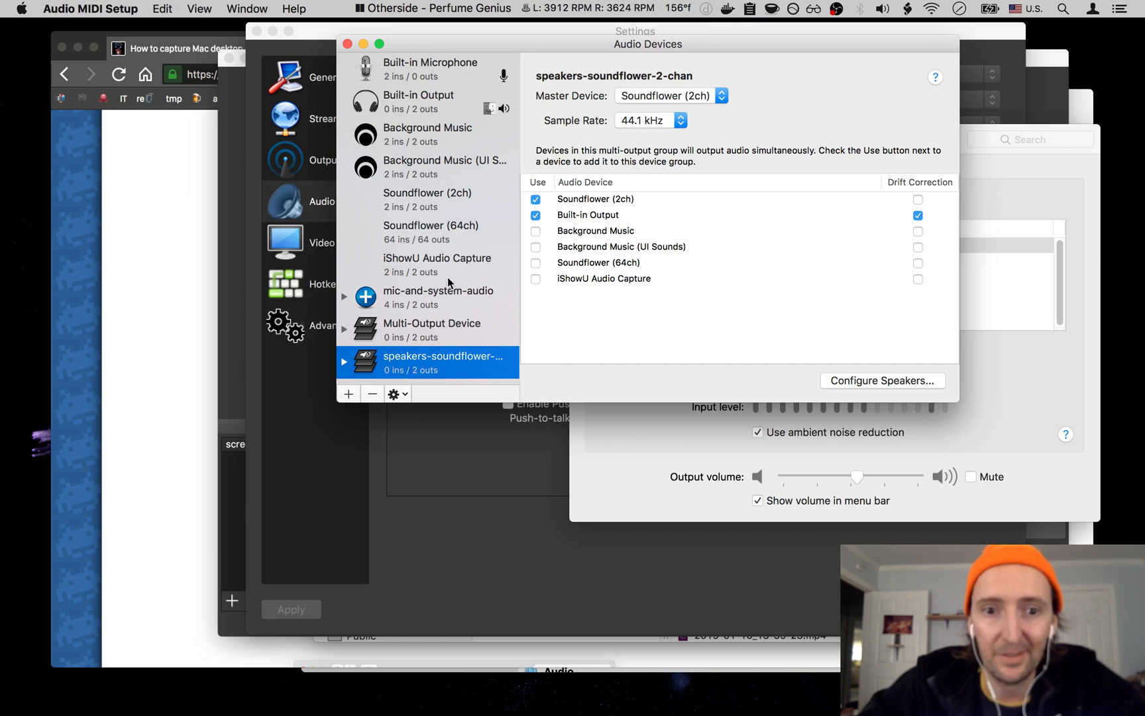
pyautogui.moveTo(473, 299)
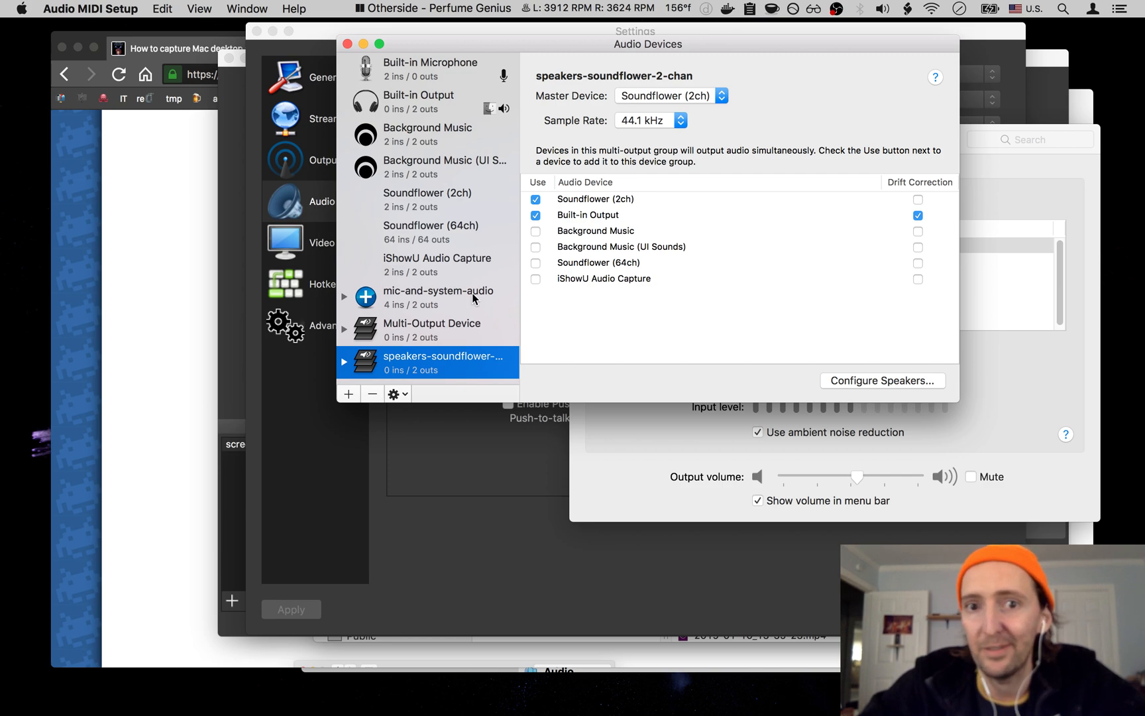
pyautogui.click(437, 297)
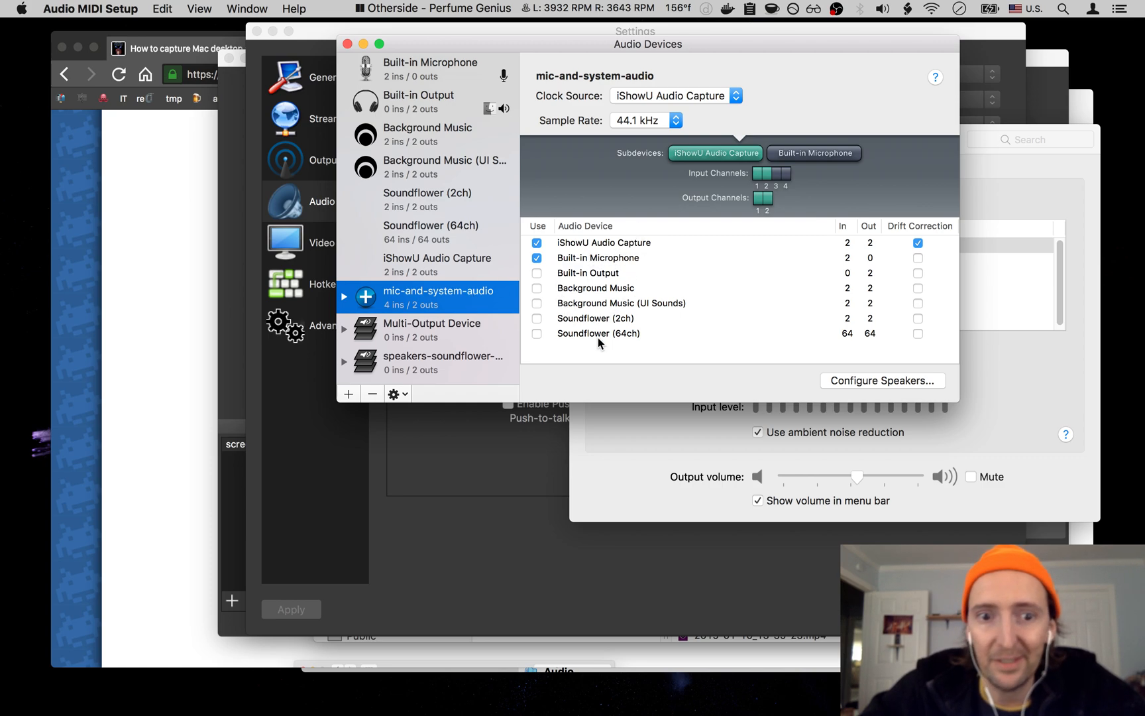
pyautogui.moveTo(700, 253)
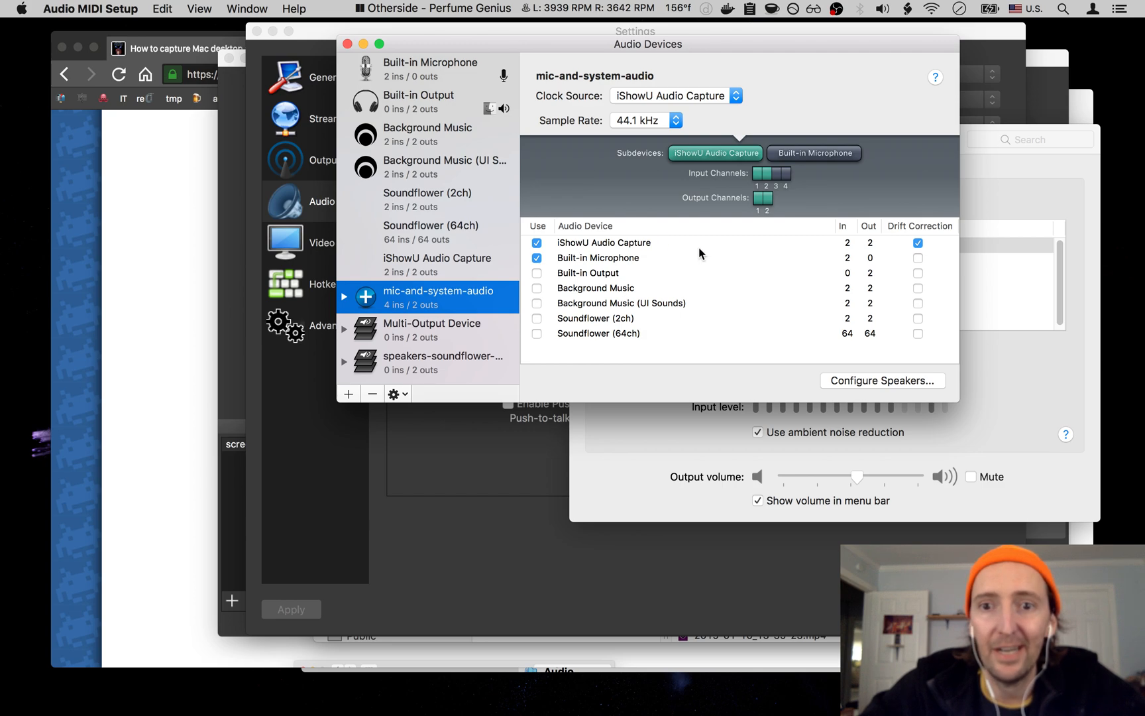
pyautogui.moveTo(489, 306)
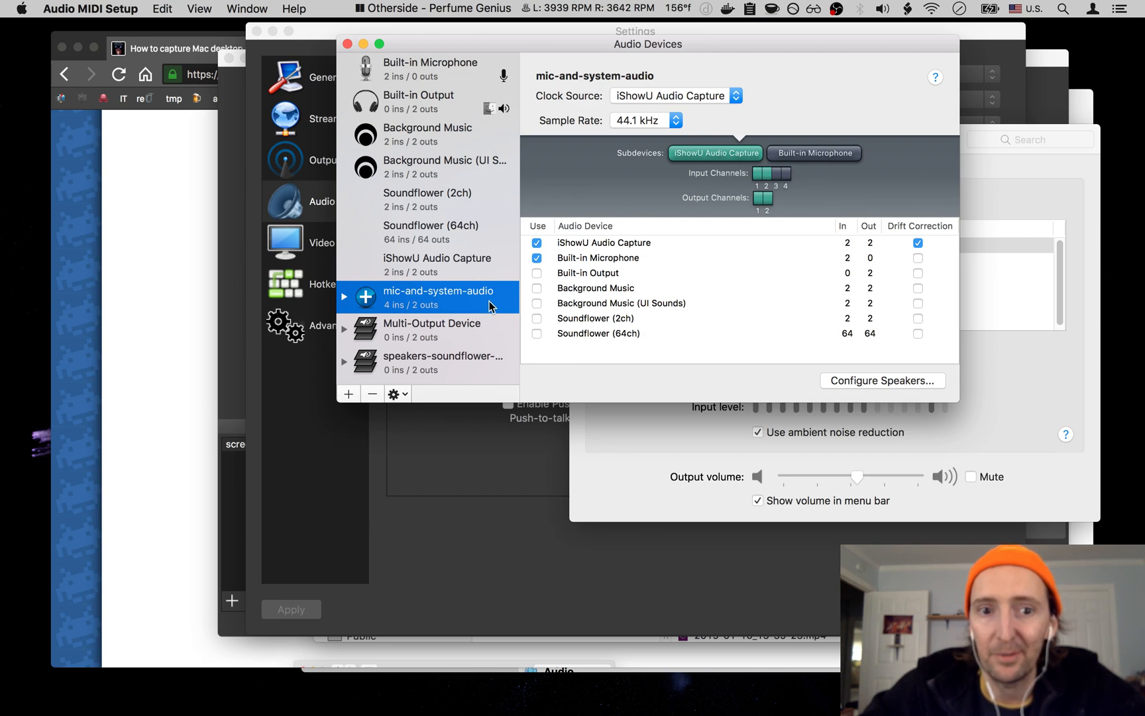
pyautogui.moveTo(472, 347)
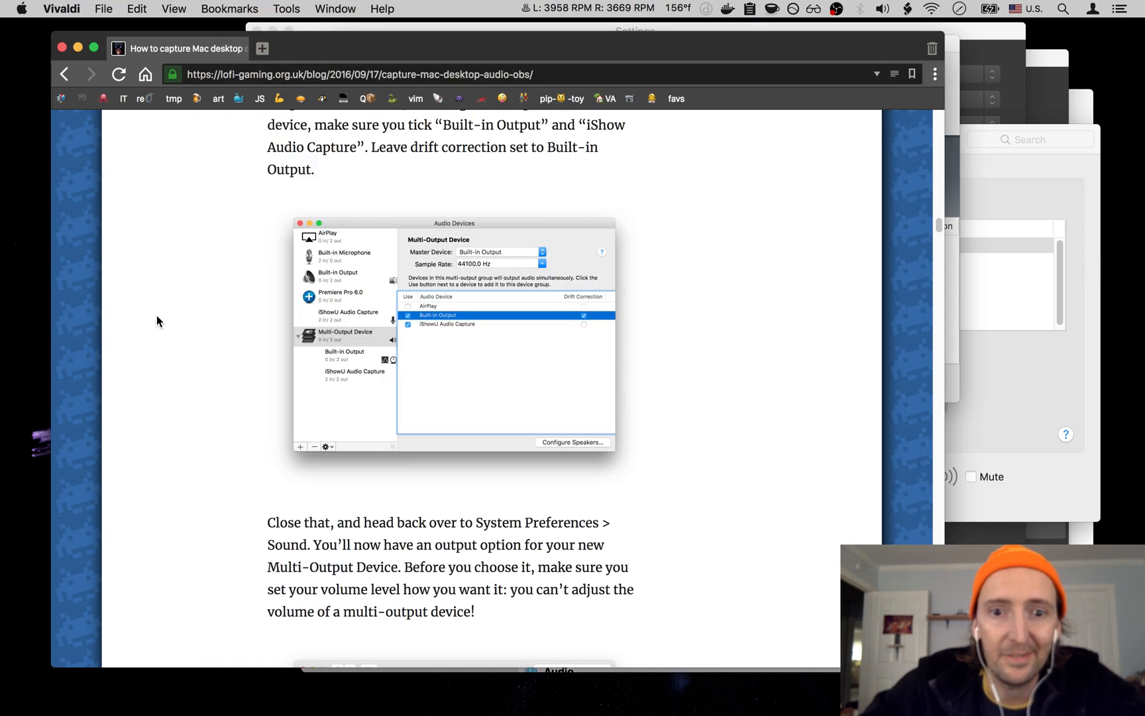
pyautogui.moveTo(1033, 184)
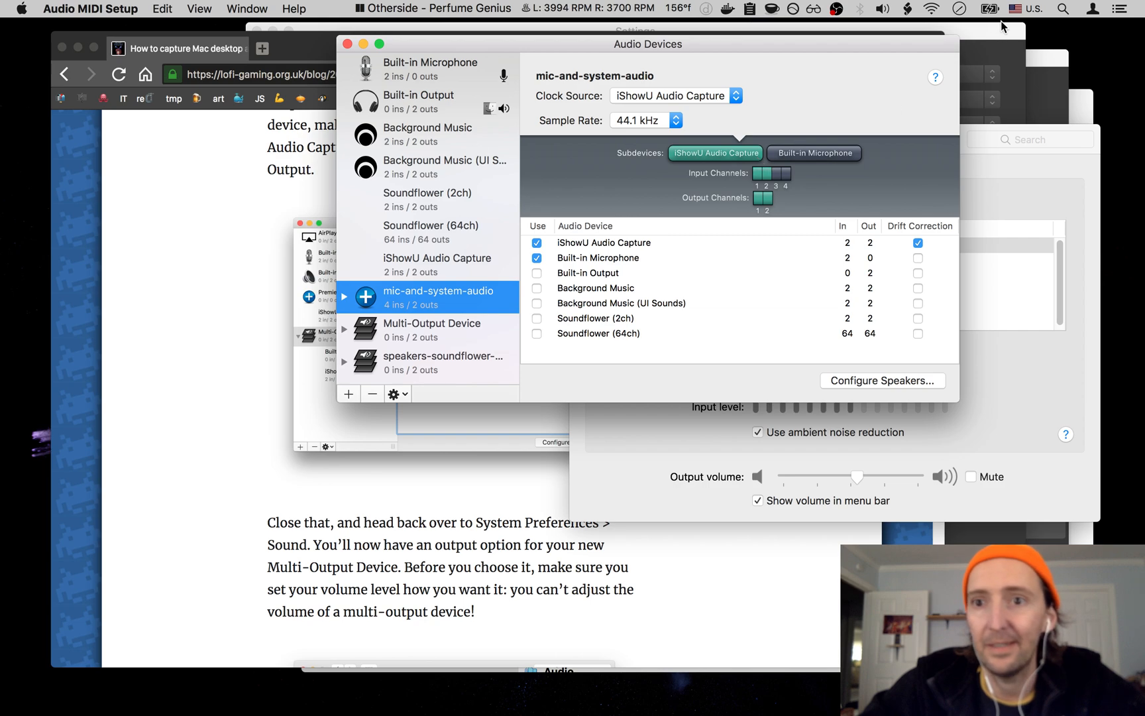
pyautogui.moveTo(975, 16)
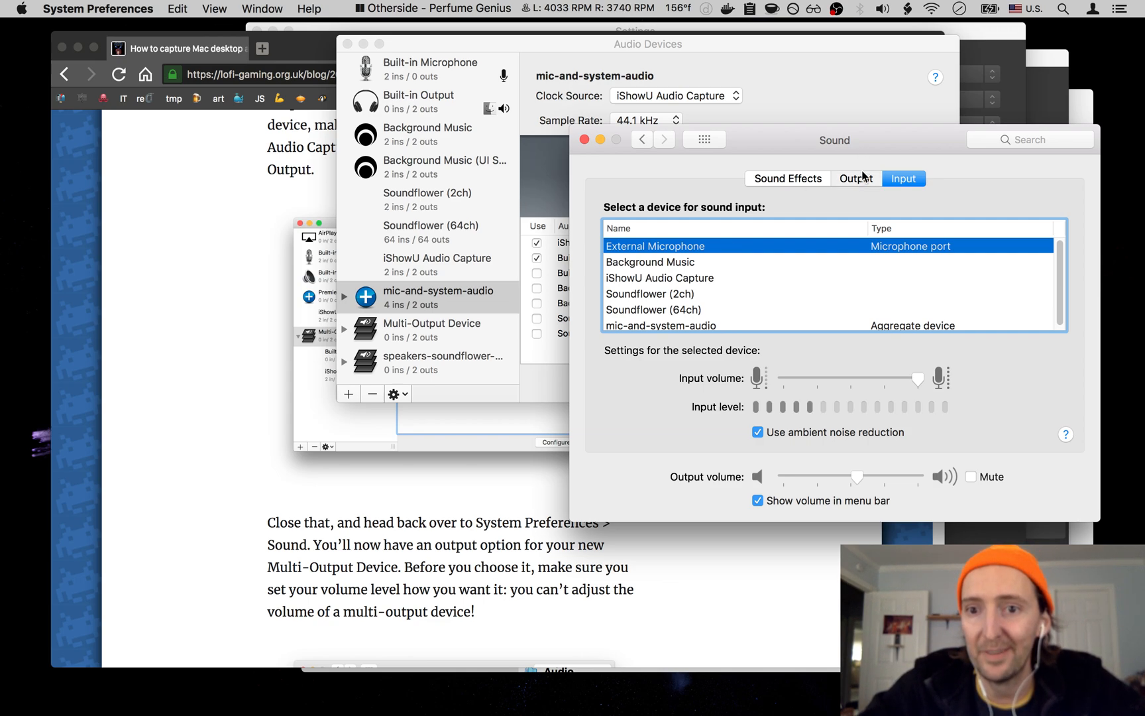
# Confirm Headphones output and External Microphone input in Sound preferences, then return to OBS
pyautogui.click(855, 179)
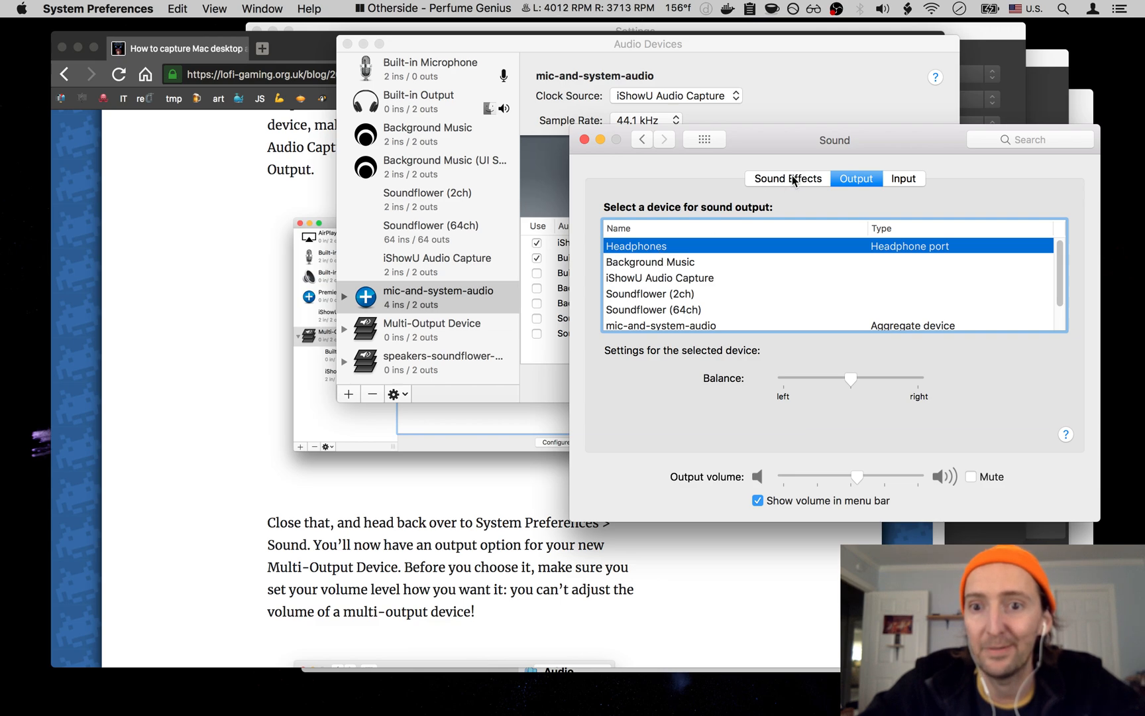
pyautogui.click(904, 178)
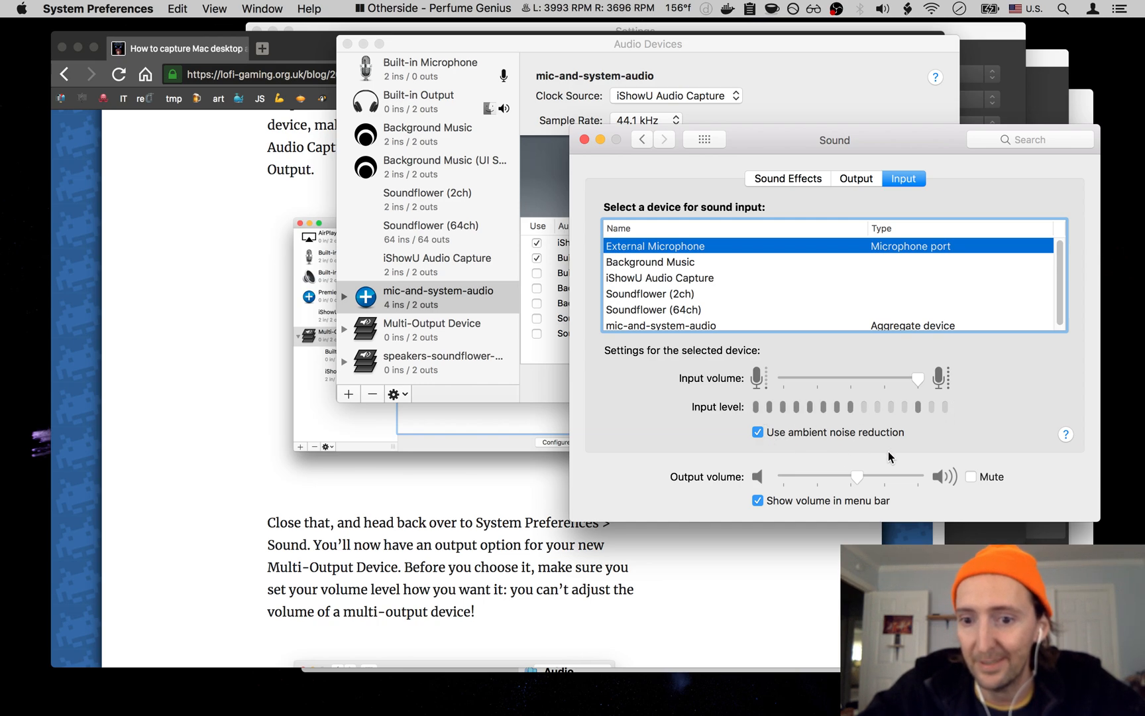
pyautogui.click(883, 8)
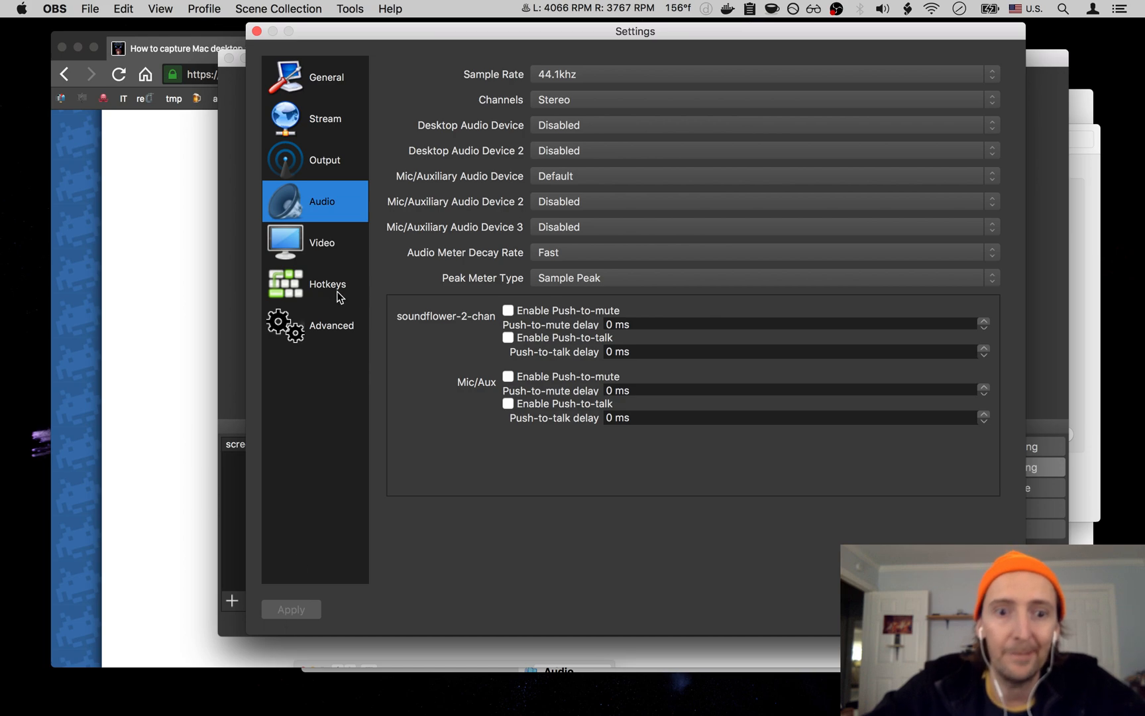
# Show the Hotkeys page to review the Start and Stop Recording shortcuts
pyautogui.click(315, 284)
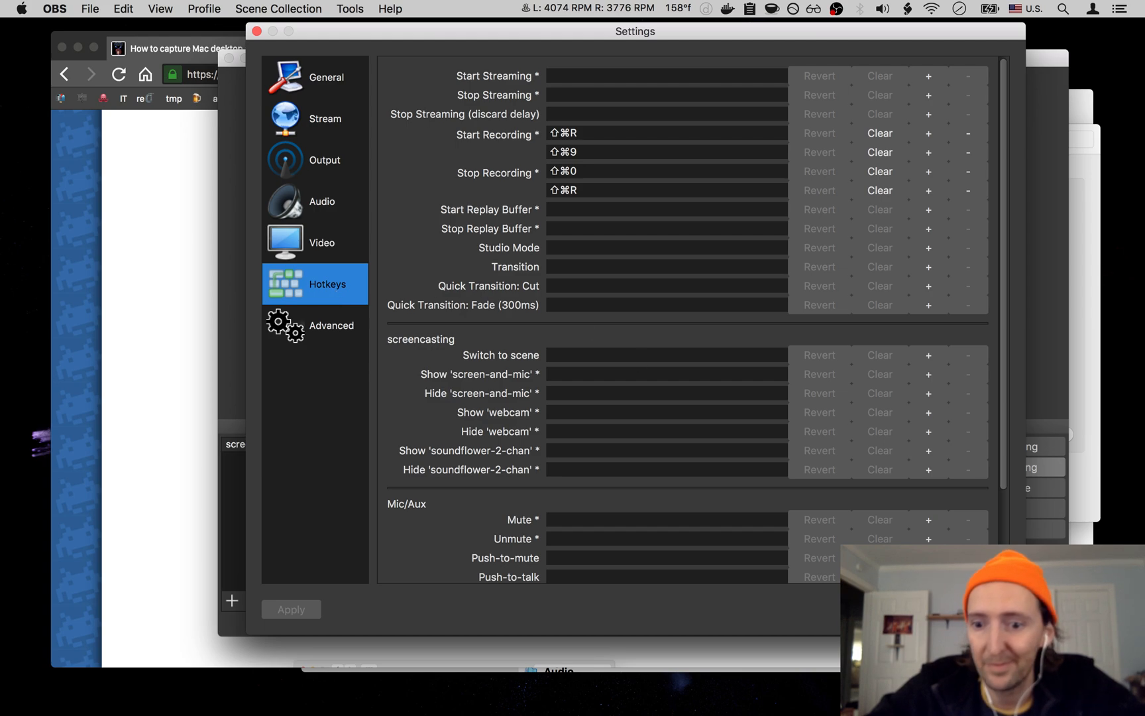
pyautogui.moveTo(654, 609)
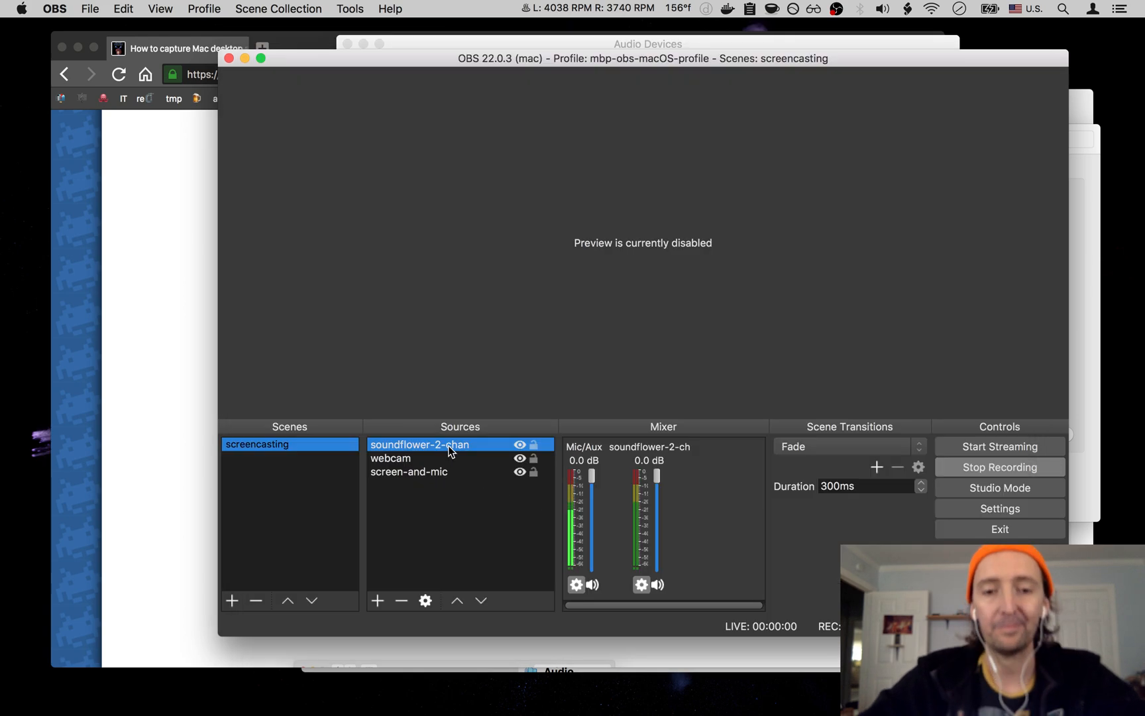
pyautogui.moveTo(481, 454)
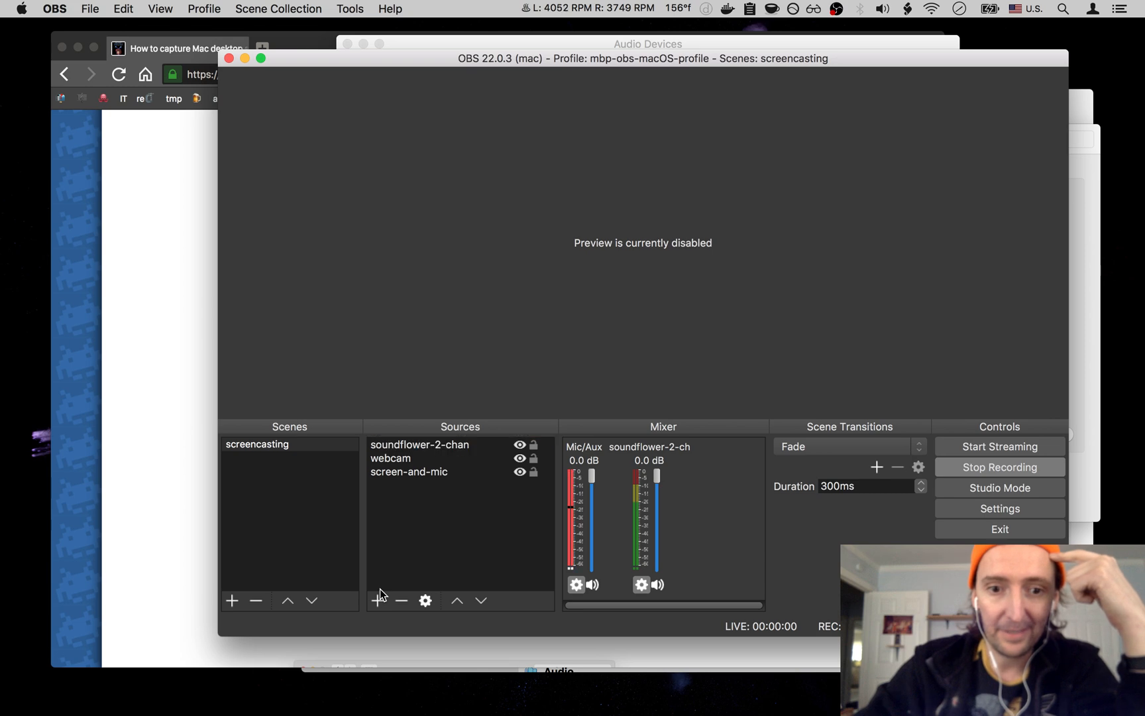
pyautogui.click(391, 459)
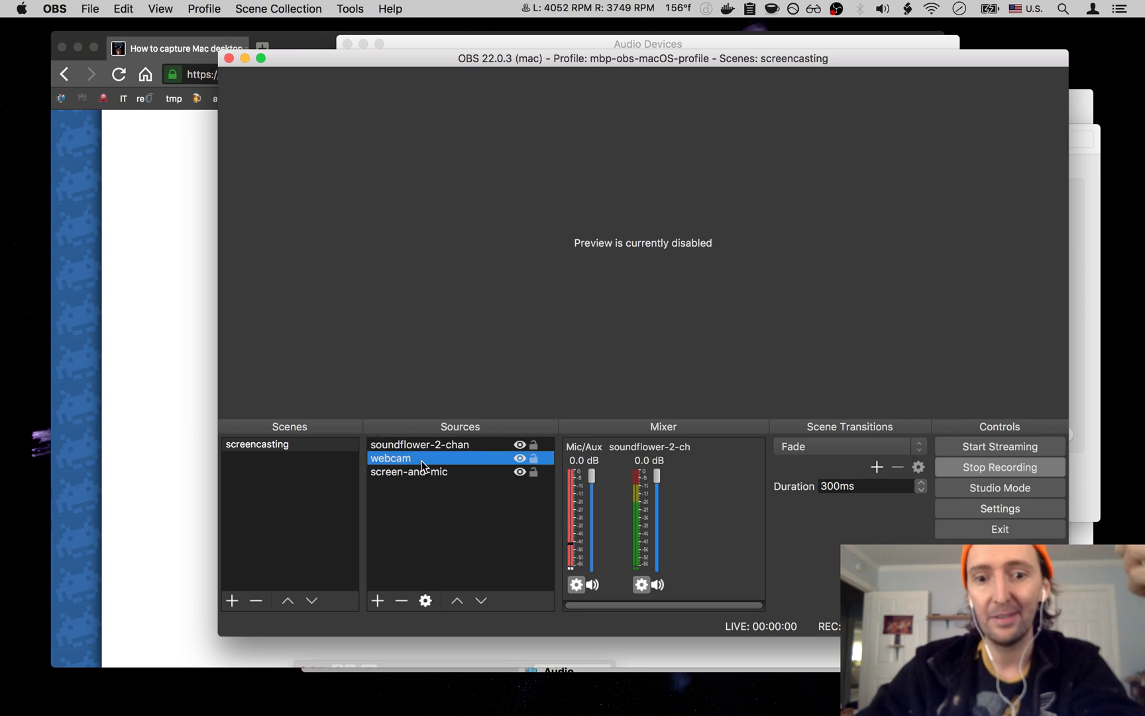
pyautogui.click(377, 599)
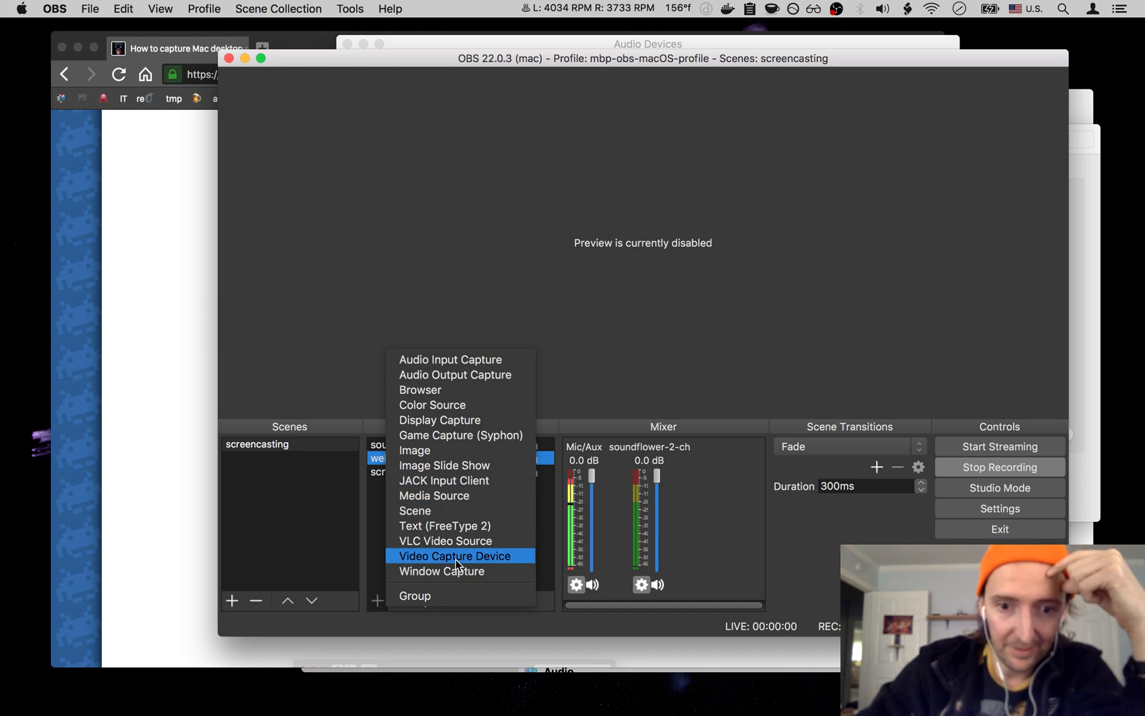
pyautogui.click(458, 556)
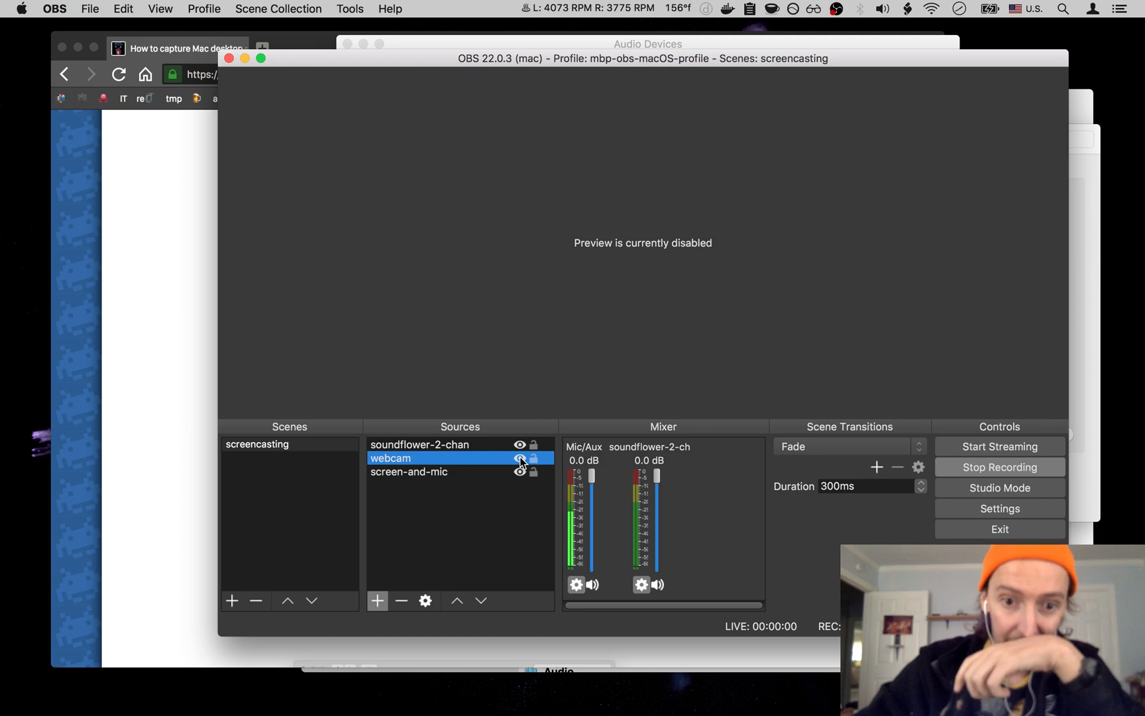
pyautogui.click(409, 471)
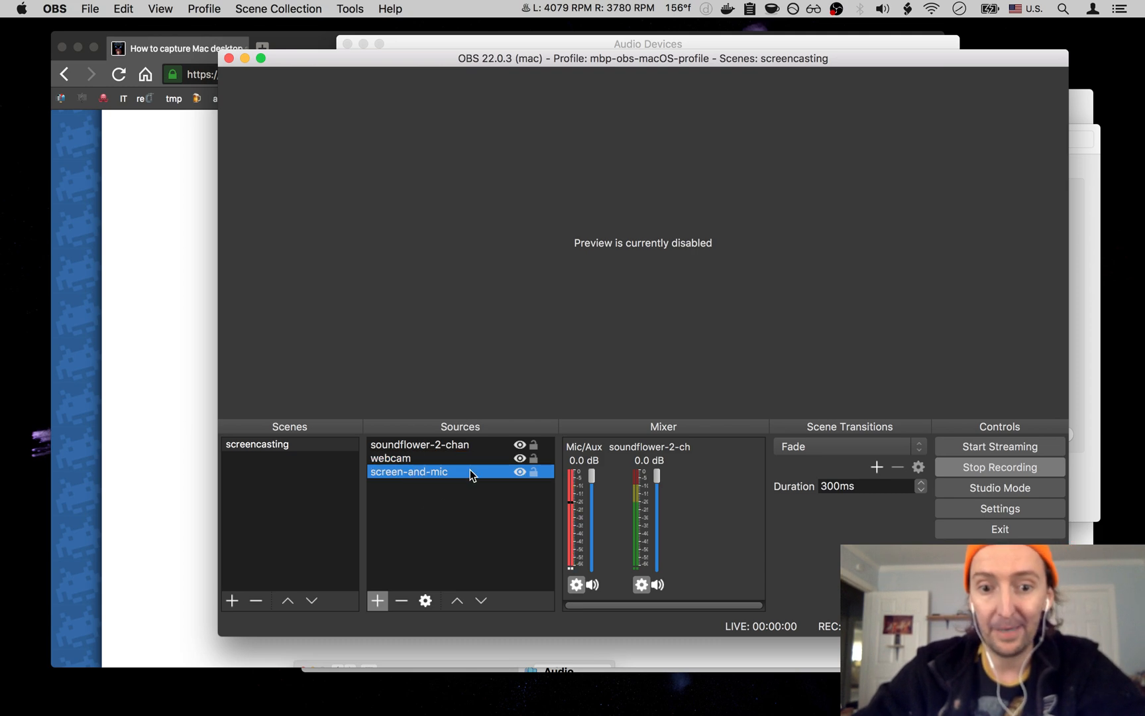
pyautogui.click(378, 601)
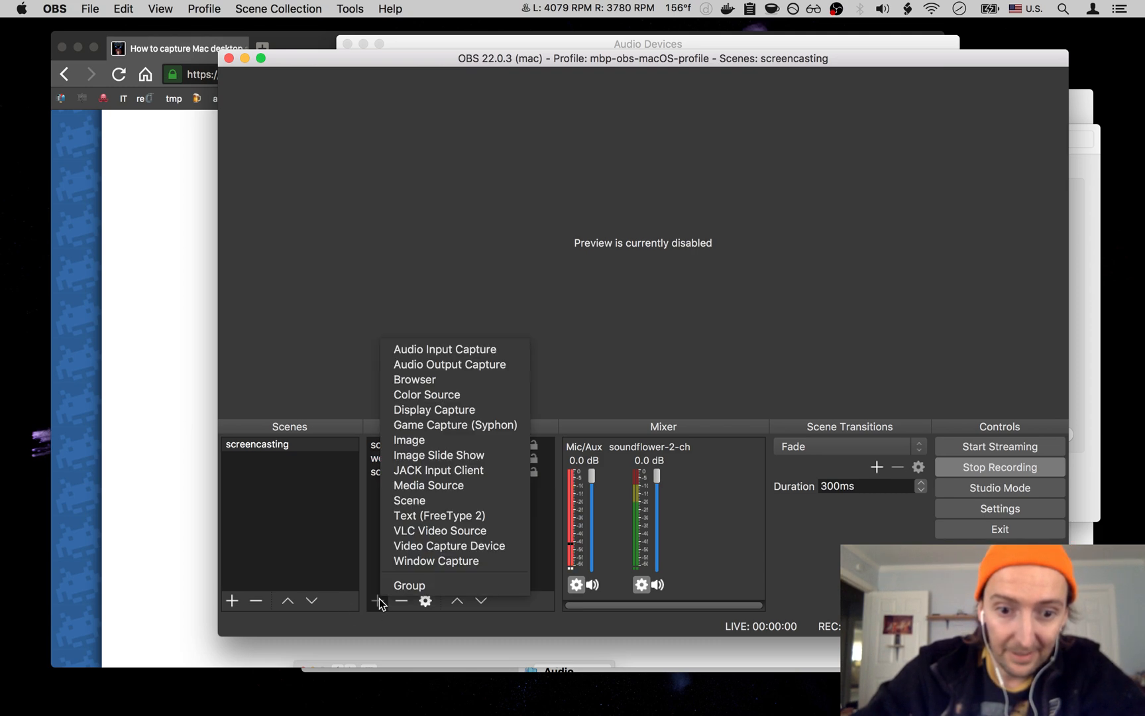
pyautogui.moveTo(438, 364)
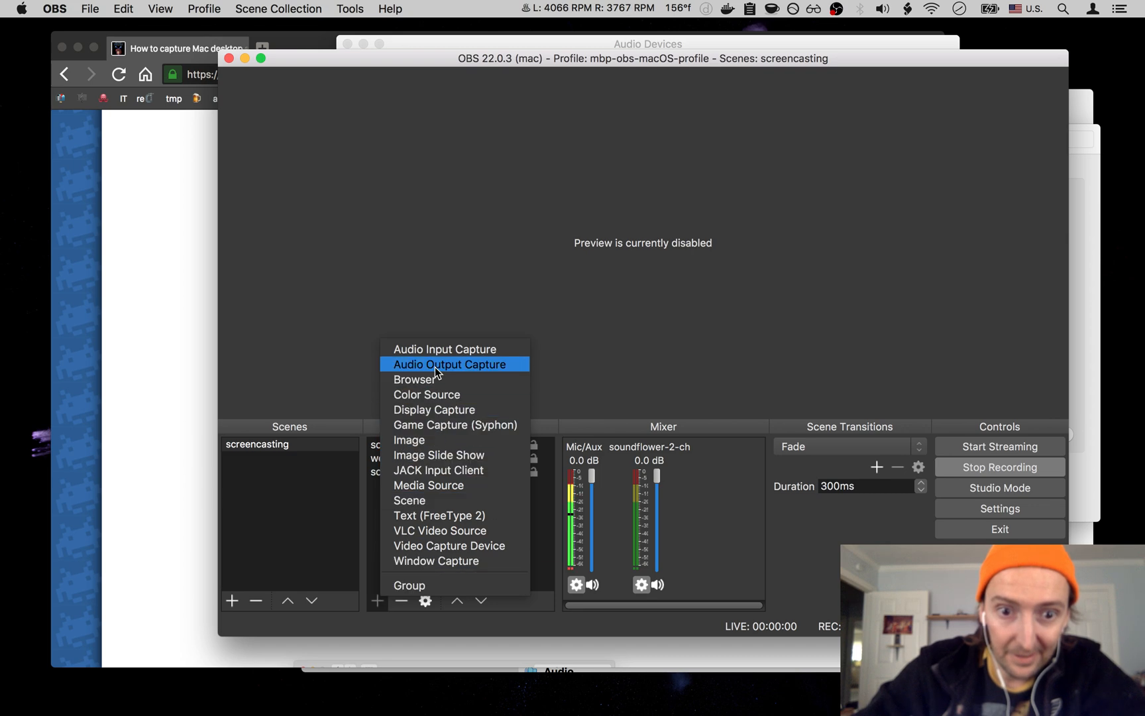
pyautogui.moveTo(450, 485)
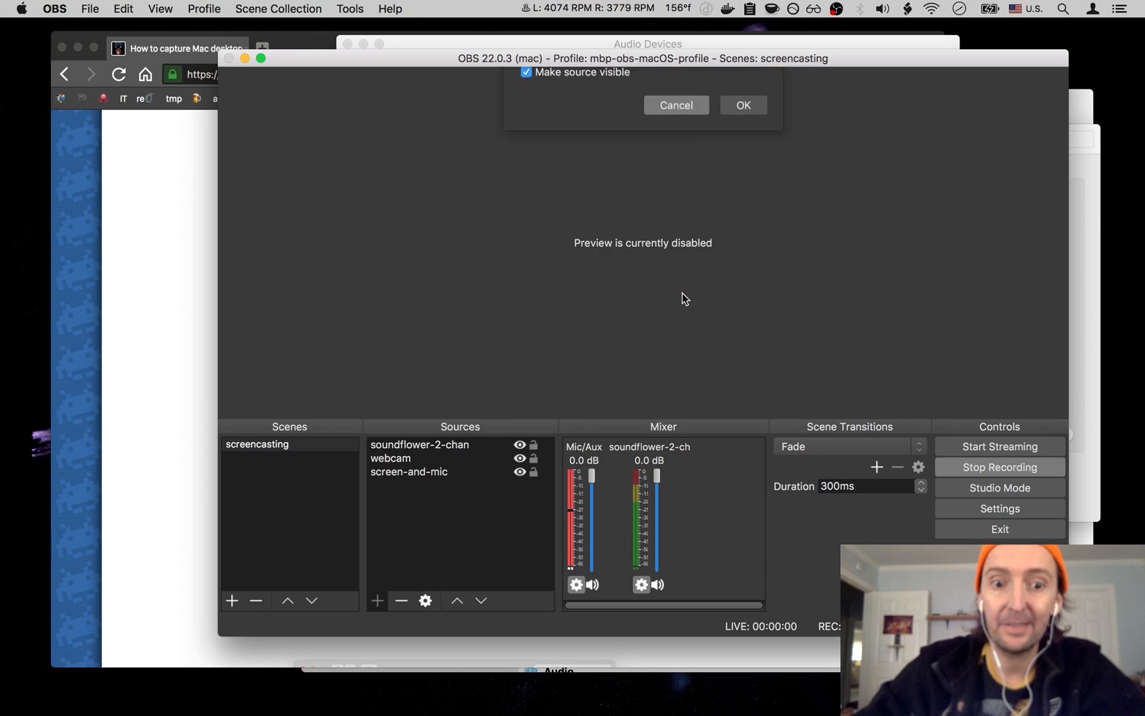
pyautogui.click(743, 105)
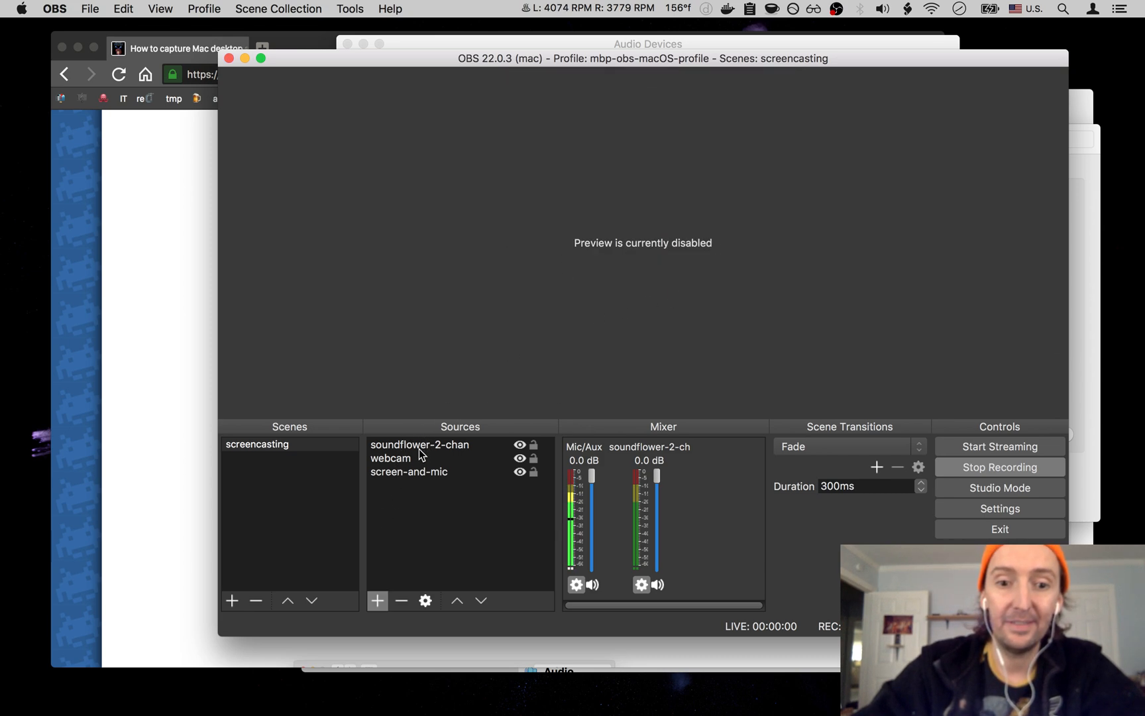
pyautogui.click(378, 600)
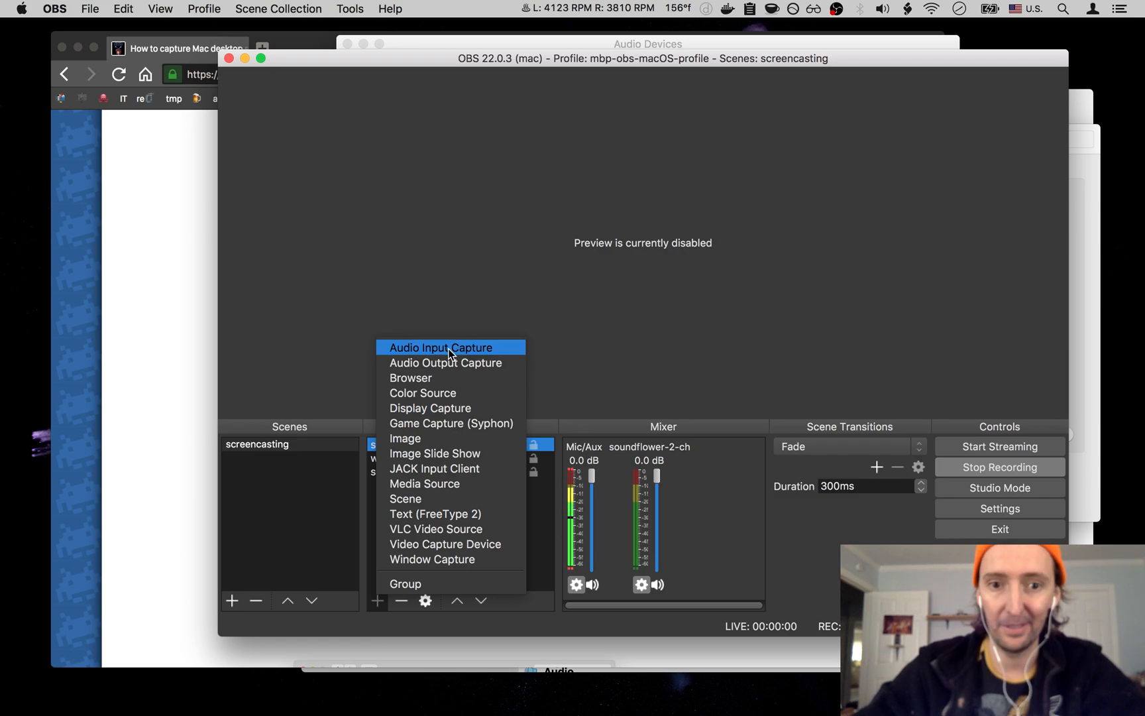
pyautogui.click(441, 347)
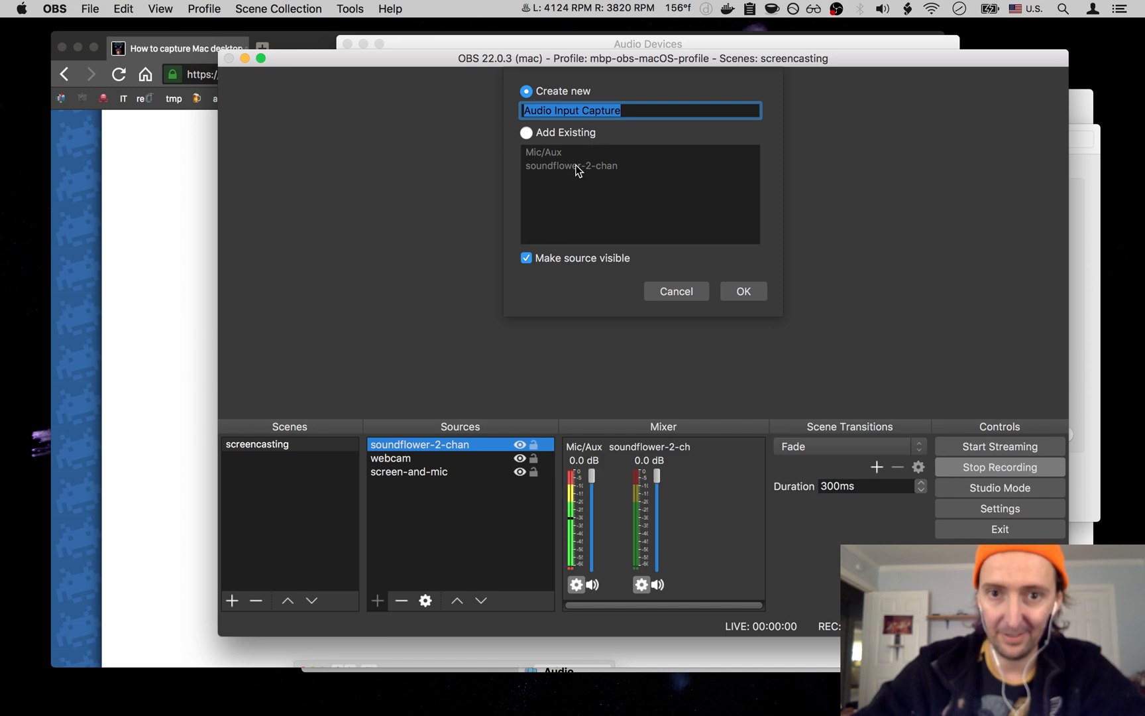
pyautogui.click(675, 291)
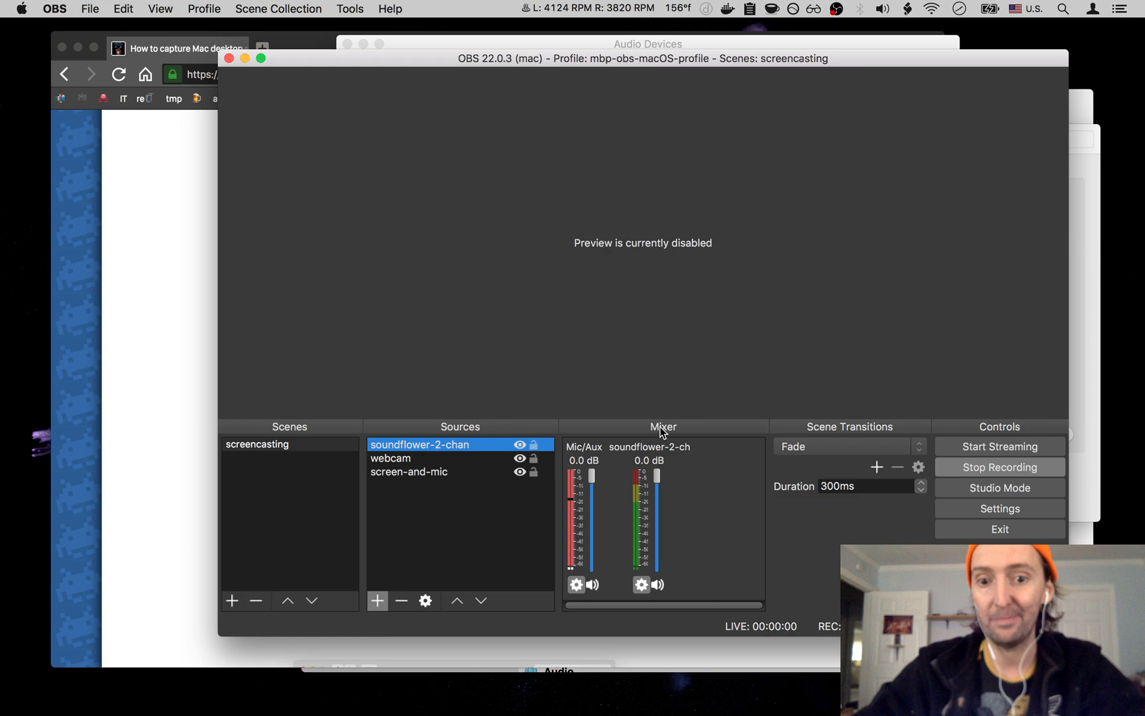
pyautogui.moveTo(652, 448)
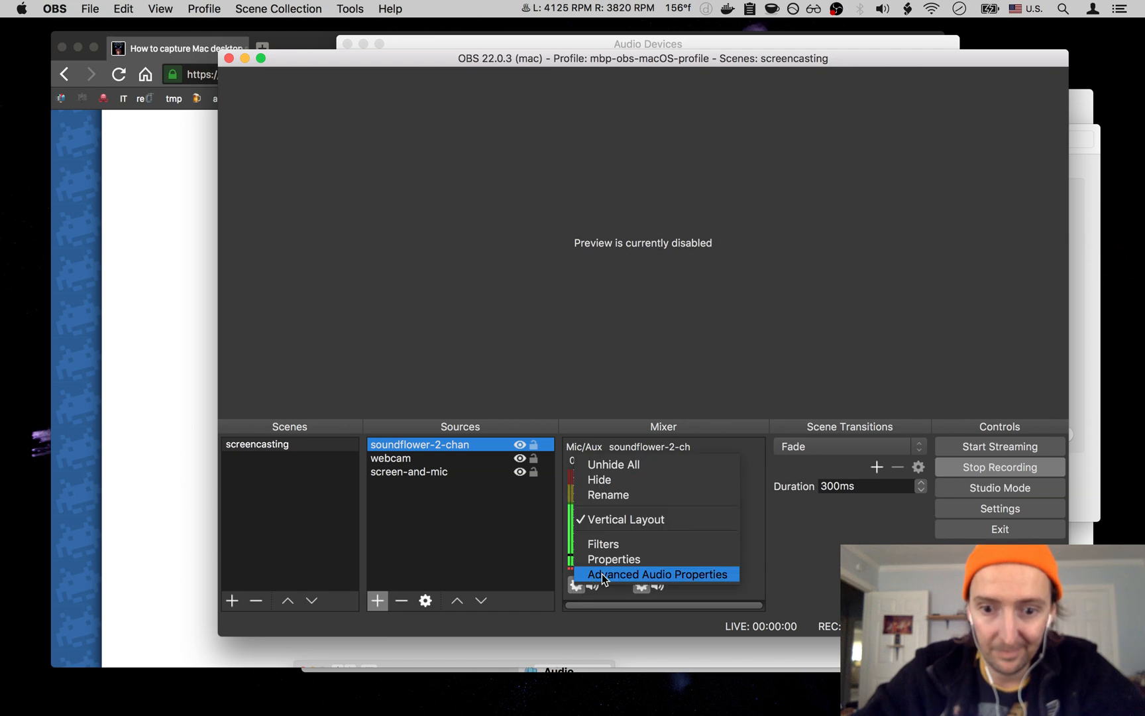
pyautogui.click(657, 574)
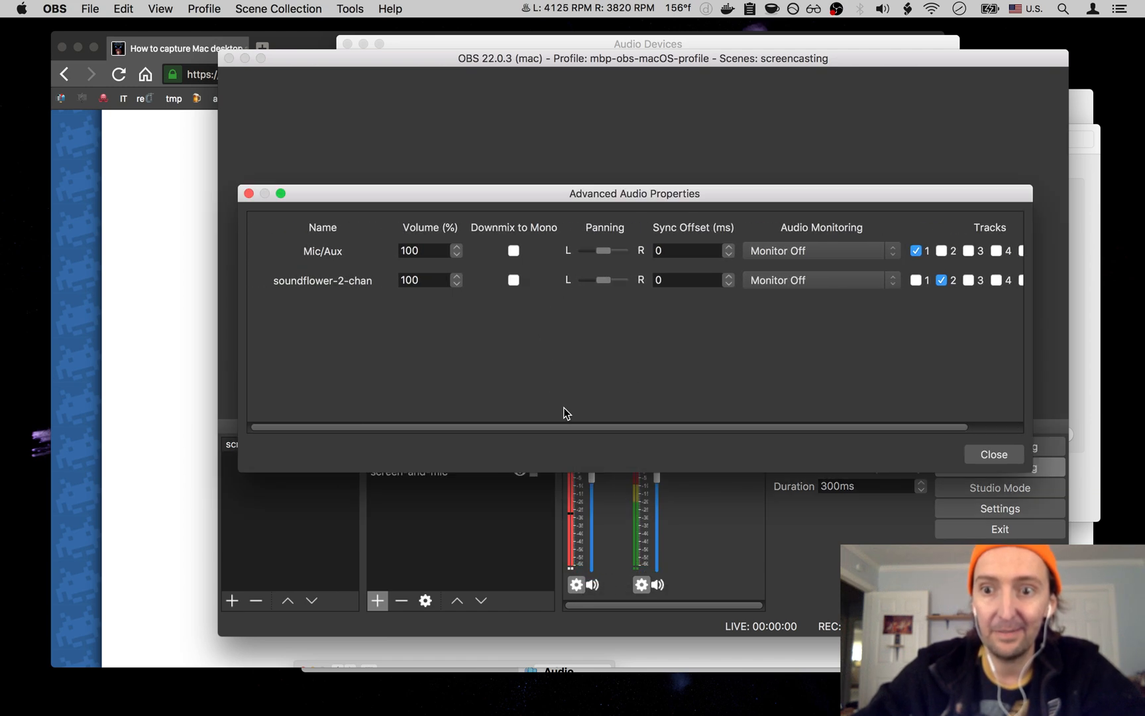
pyautogui.click(992, 454)
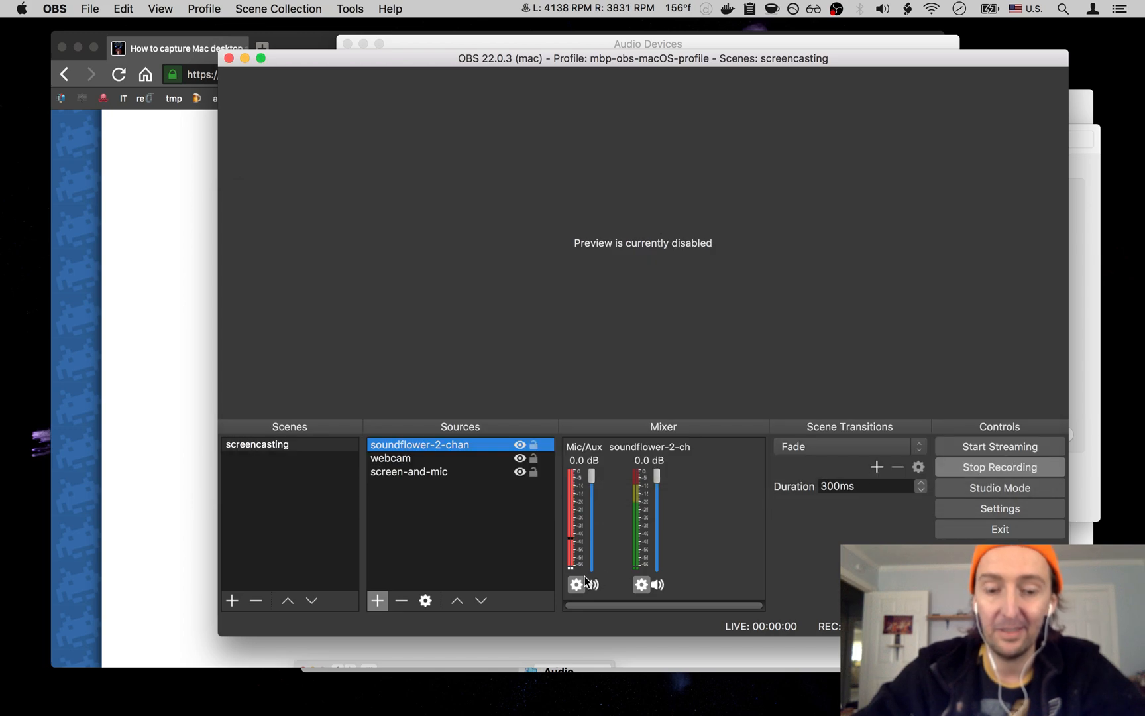
pyautogui.rightClick(575, 584)
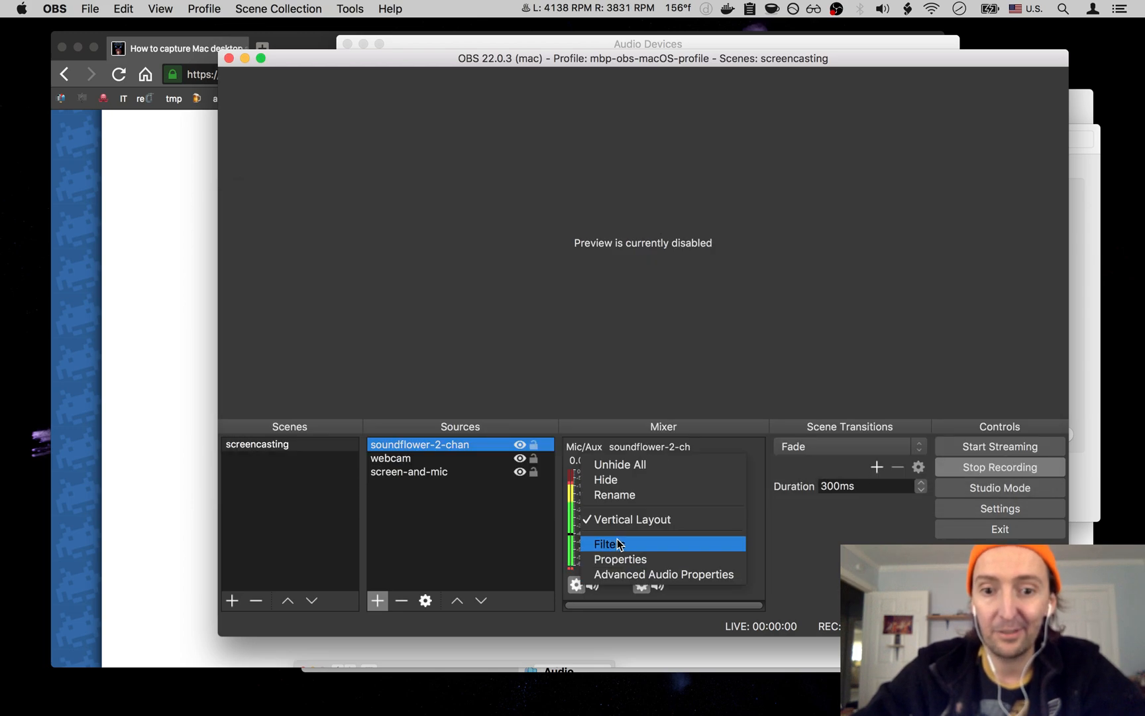
# Add a Gain filter to the Mic/Aux audio input
pyautogui.click(606, 544)
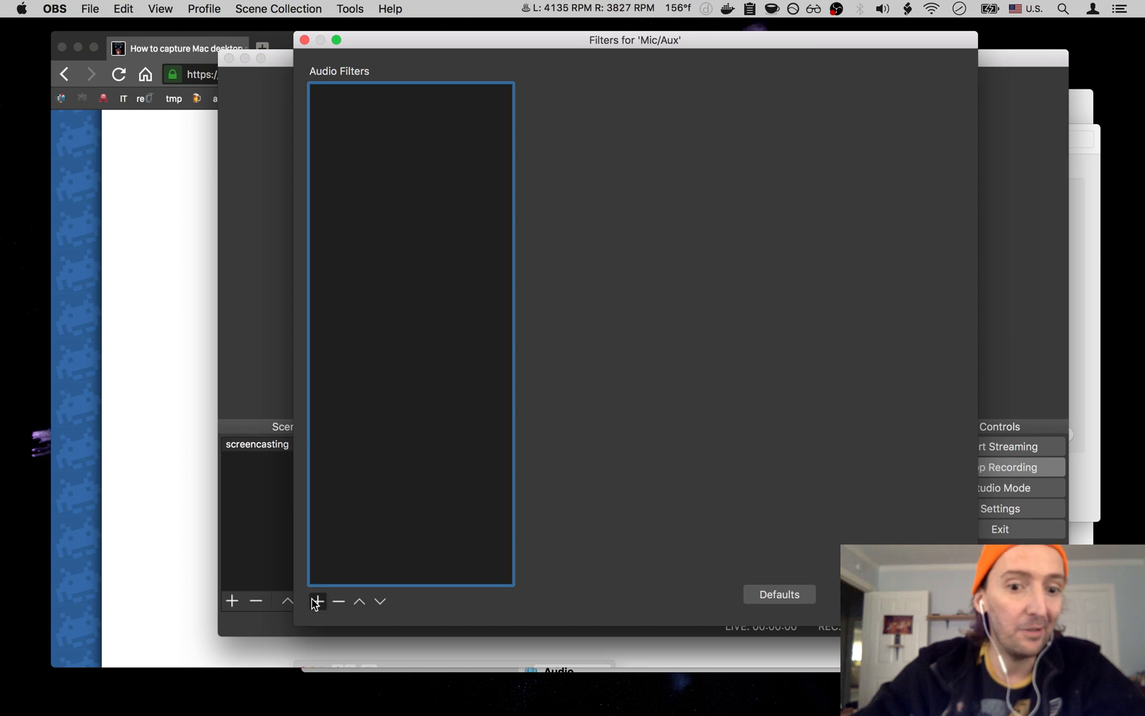
pyautogui.click(317, 600)
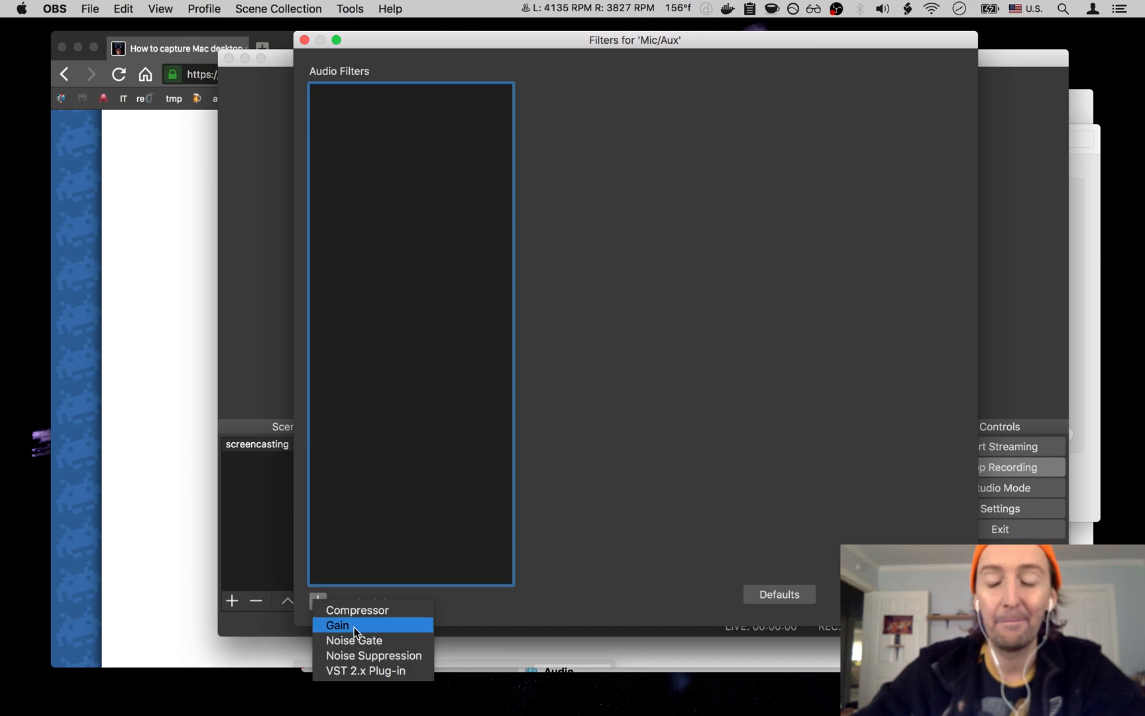
pyautogui.click(337, 624)
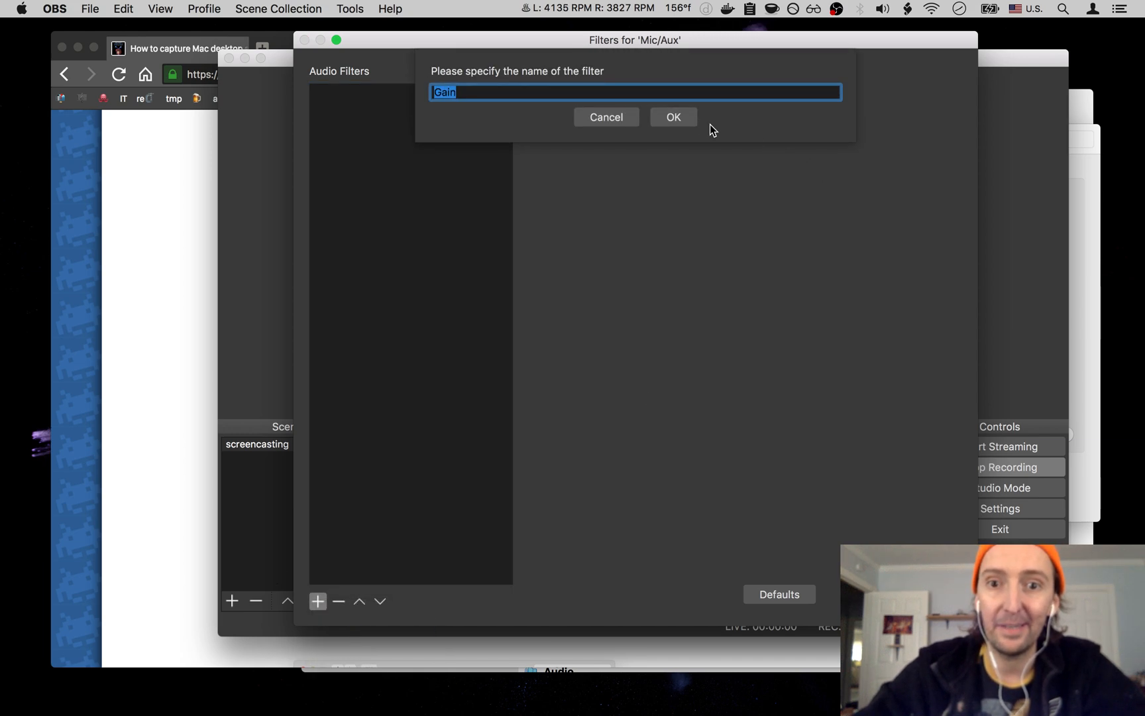
pyautogui.click(673, 116)
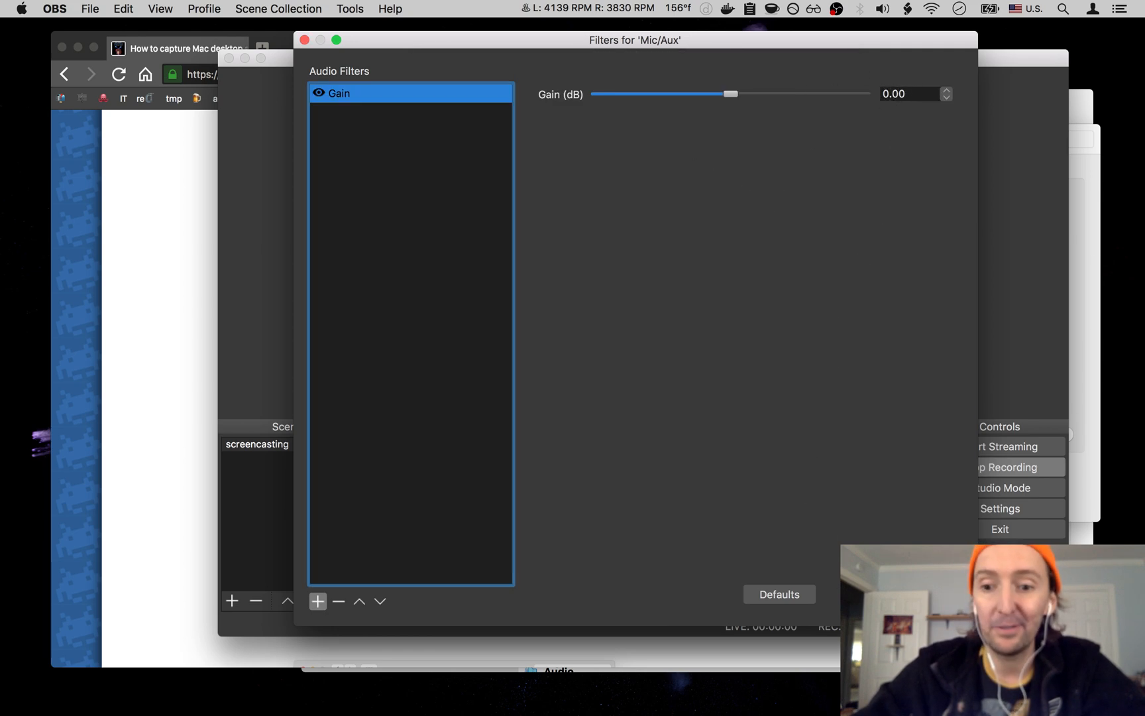
# Reopen the Mic/Aux filters and delete the Gain filter, confirming removal
pyautogui.click(577, 586)
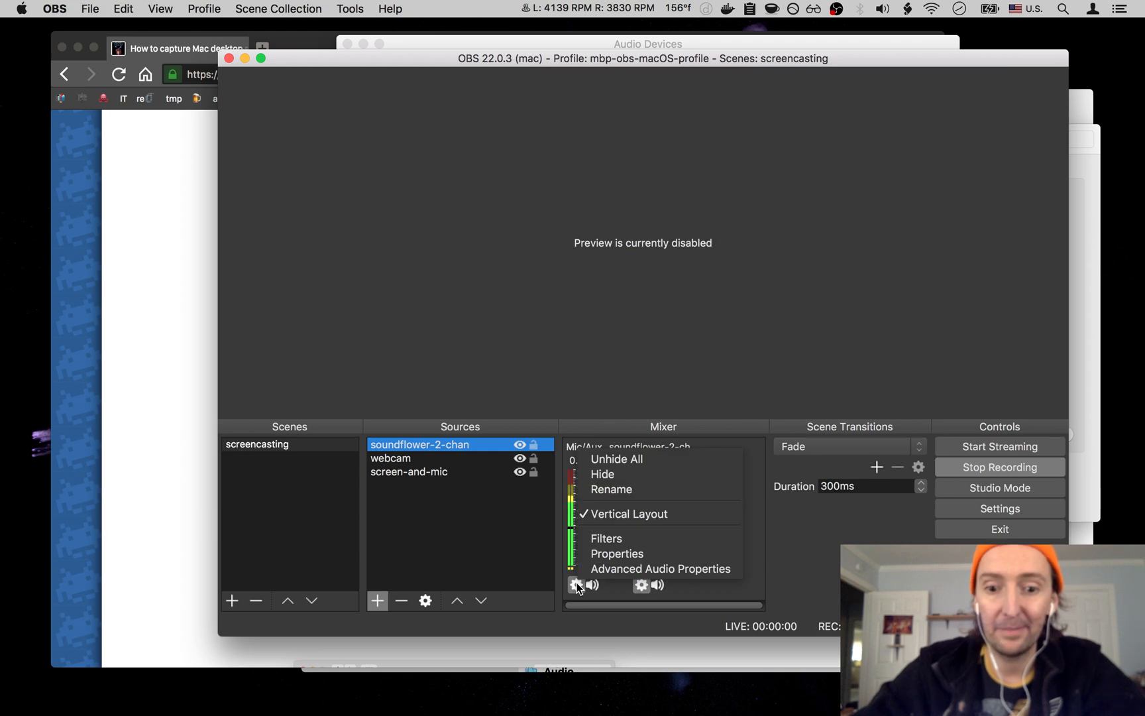
pyautogui.click(605, 538)
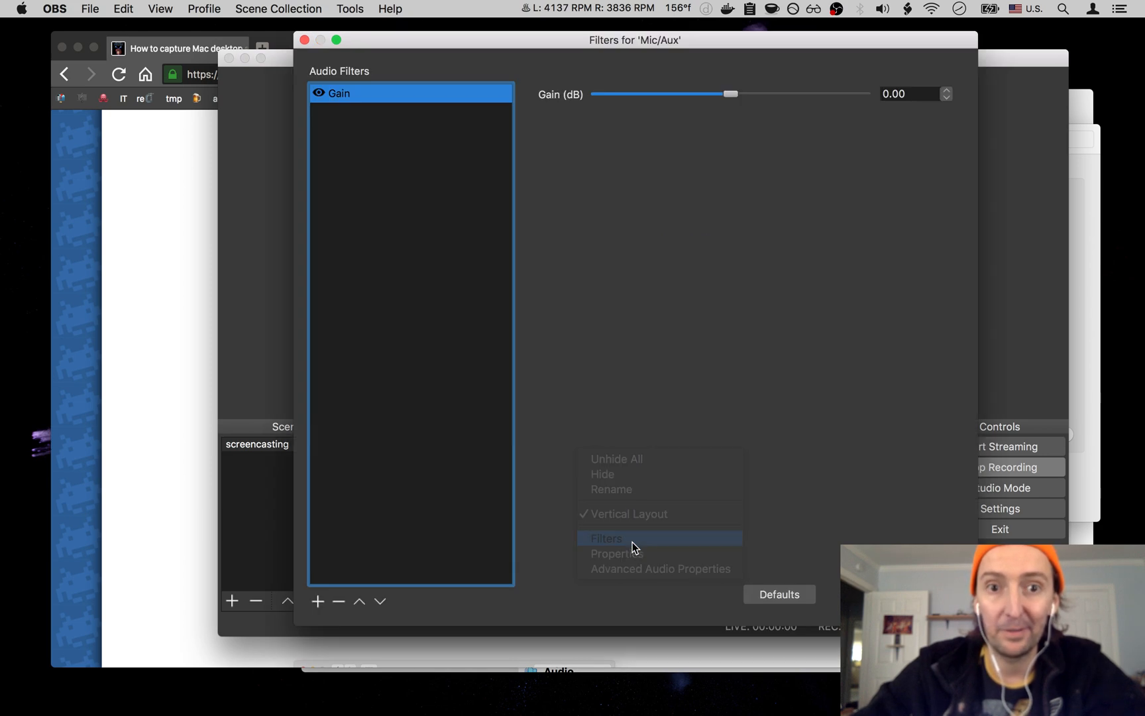
pyautogui.click(338, 601)
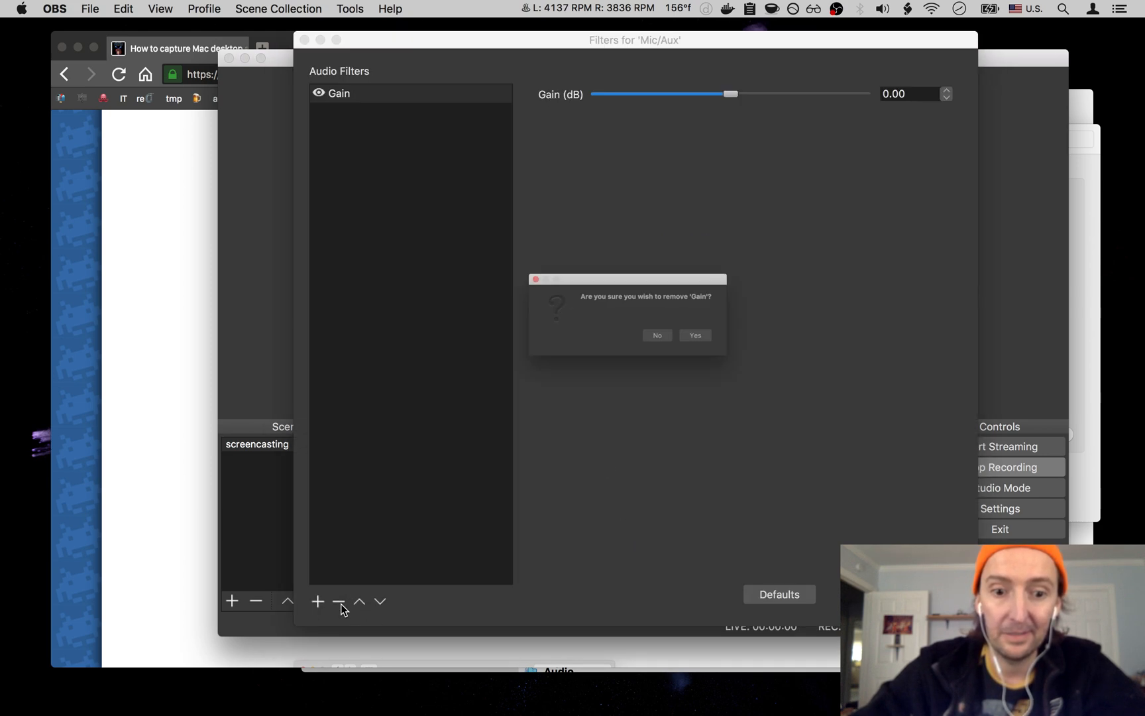
pyautogui.click(694, 335)
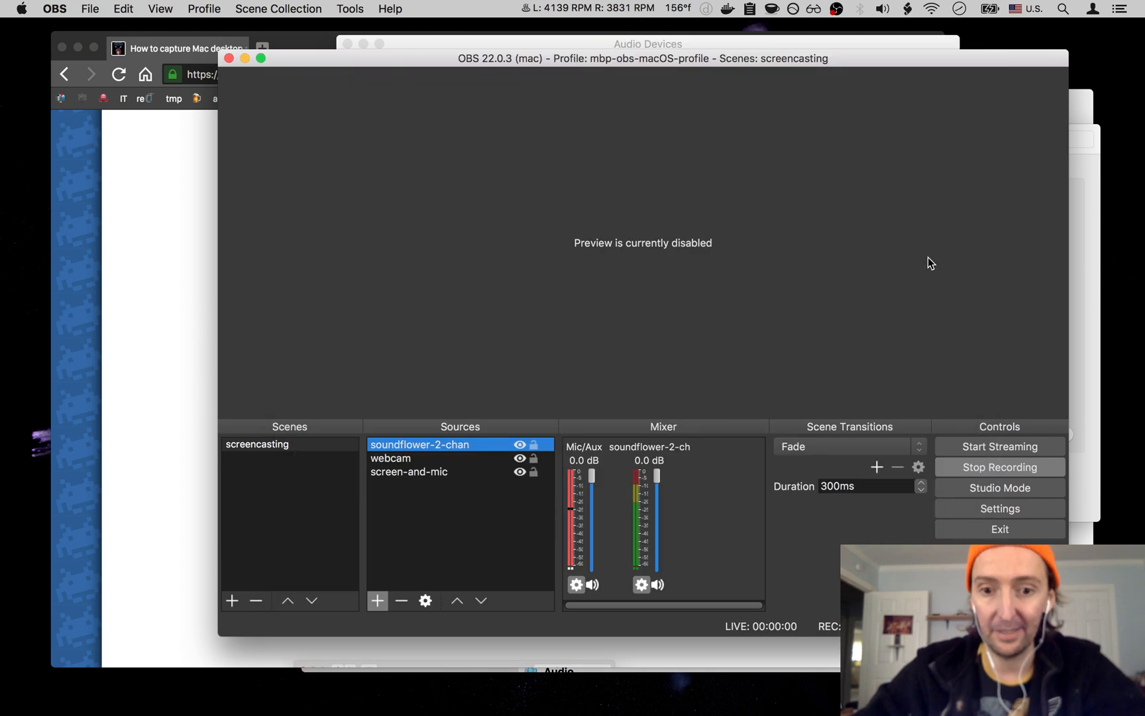
pyautogui.moveTo(356, 357)
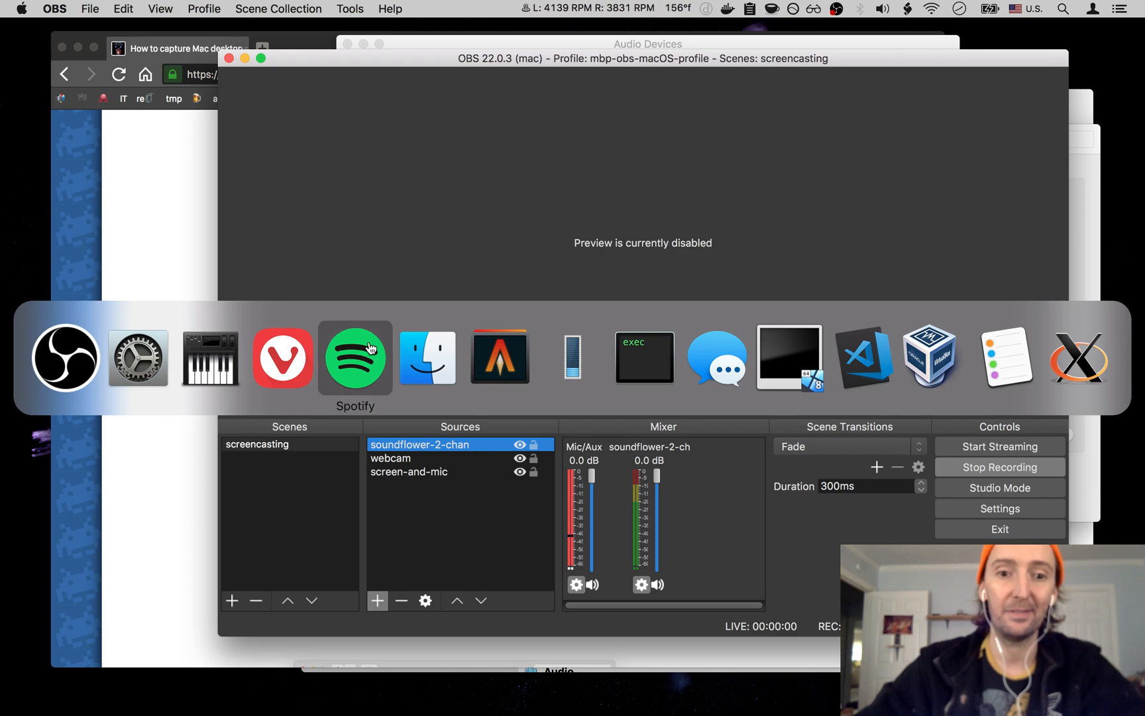
# Play Perfume Genius's 'Otherside' briefly in Spotify, then pause it
pyautogui.click(356, 357)
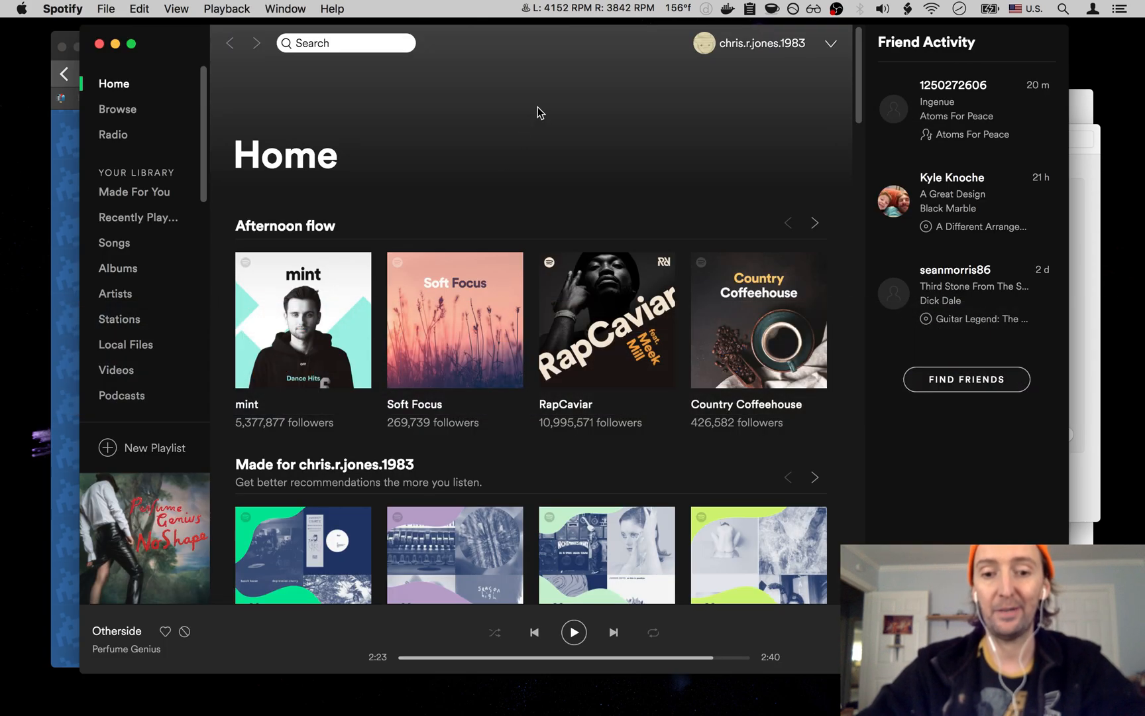
pyautogui.click(573, 632)
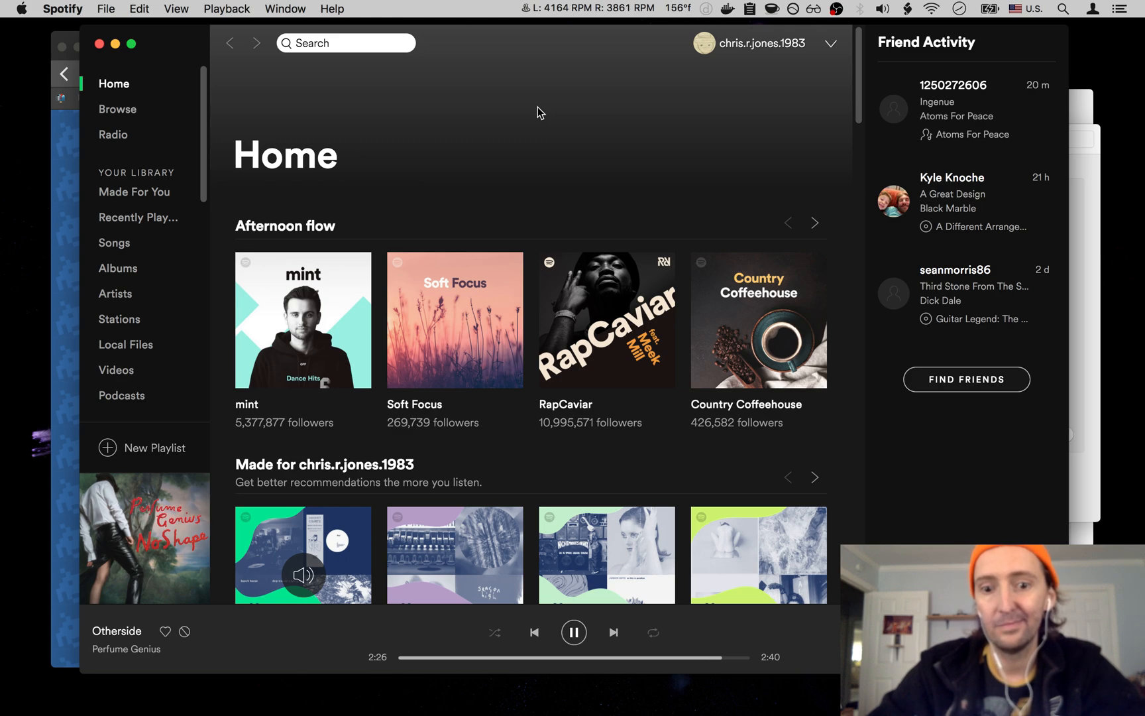
pyautogui.click(573, 632)
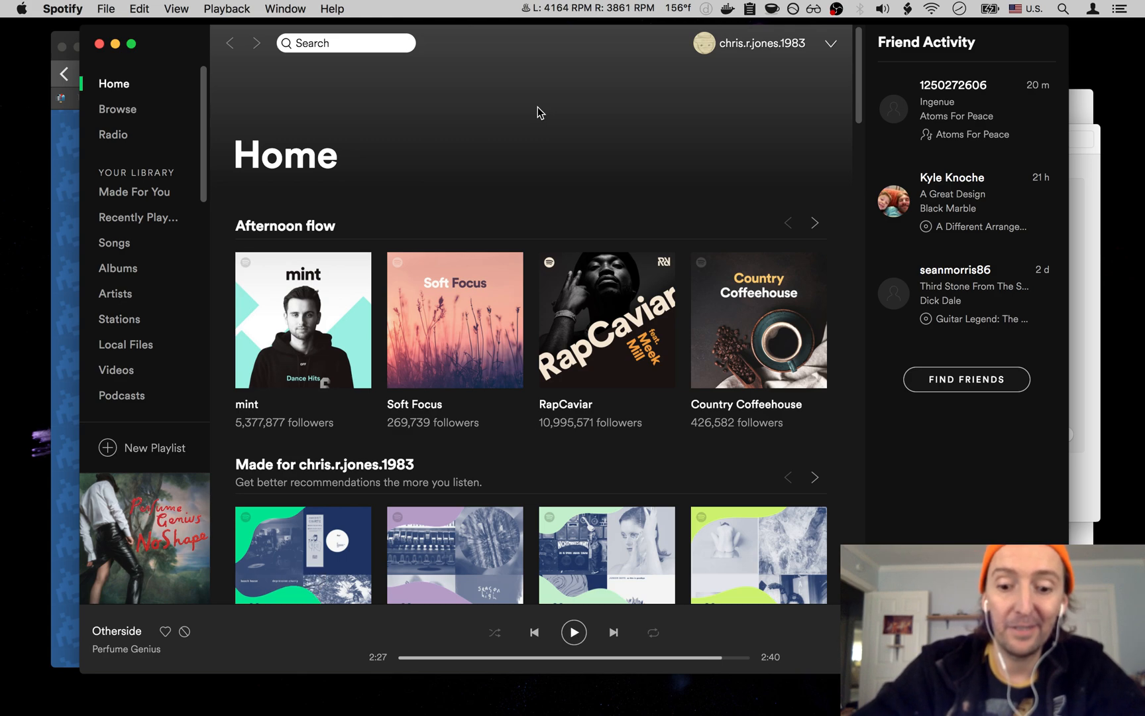